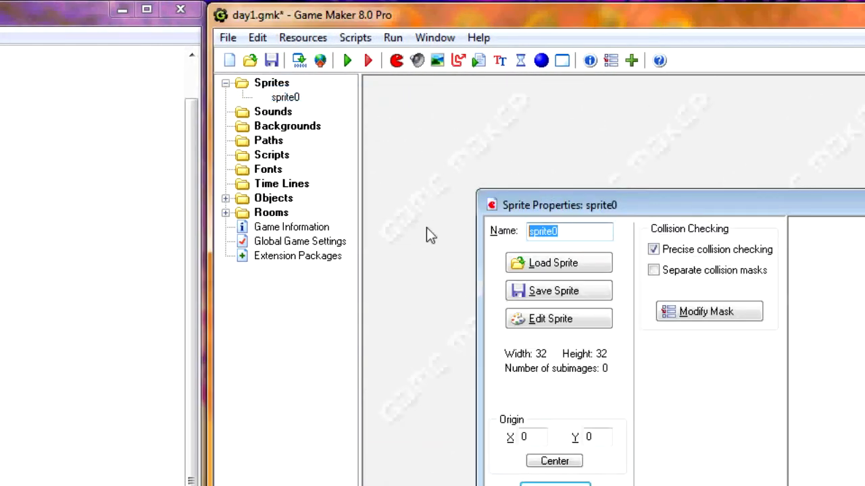
# Step: Name the sprite spr_rain and draw a blue raindrop image for it in the Image Editor
pyautogui.write('spr_rain')
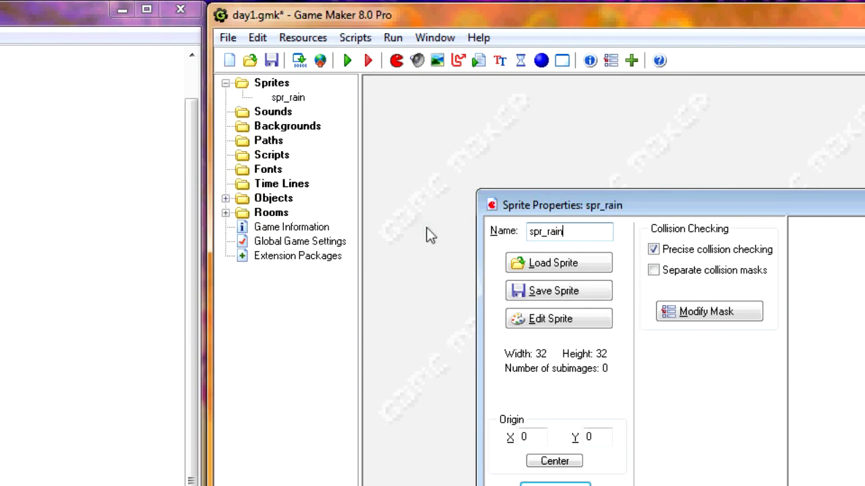
pyautogui.click(558, 319)
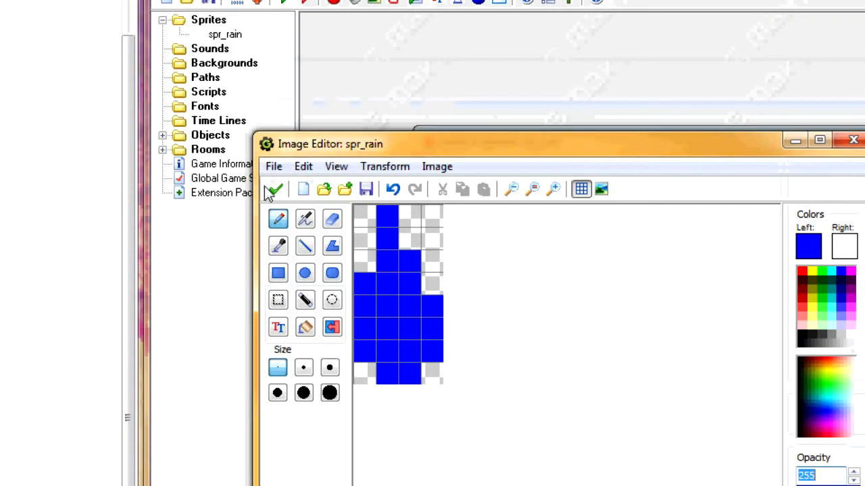
pyautogui.click(275, 189)
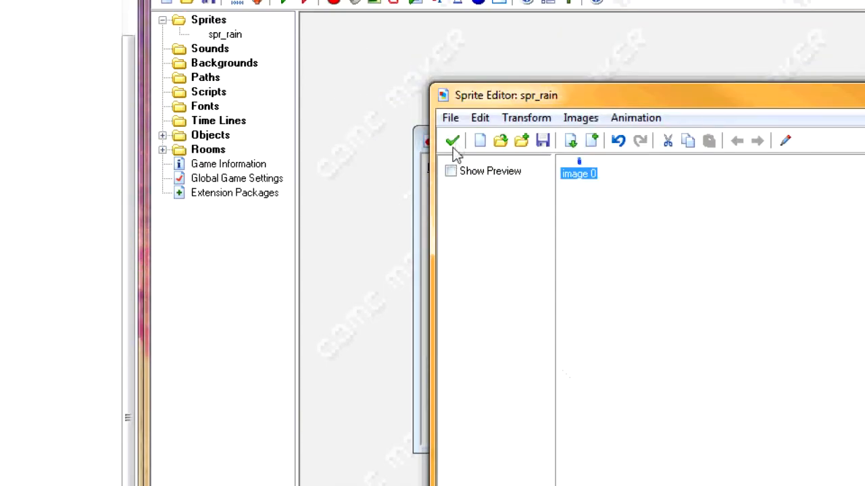
pyautogui.click(452, 141)
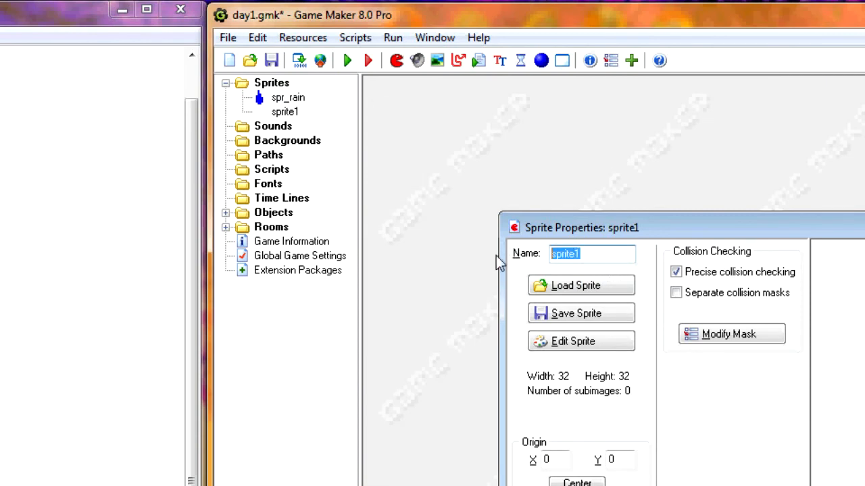
# Step: Name the second sprite spr_solid in its Sprite Properties dialog
pyautogui.write('spr_solid')
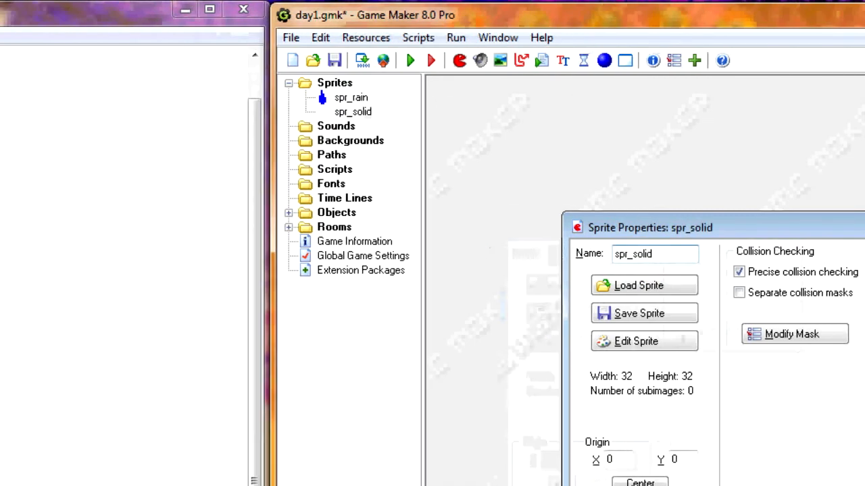
pyautogui.click(644, 340)
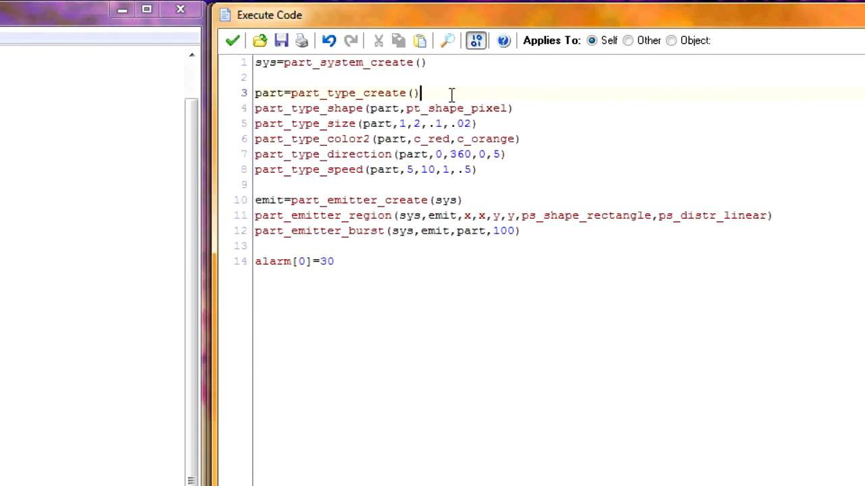
# Step: Add part_type_sprite(part,spr_rain,0,0,0) after the particle type creation line
pyautogui.press('Enter')
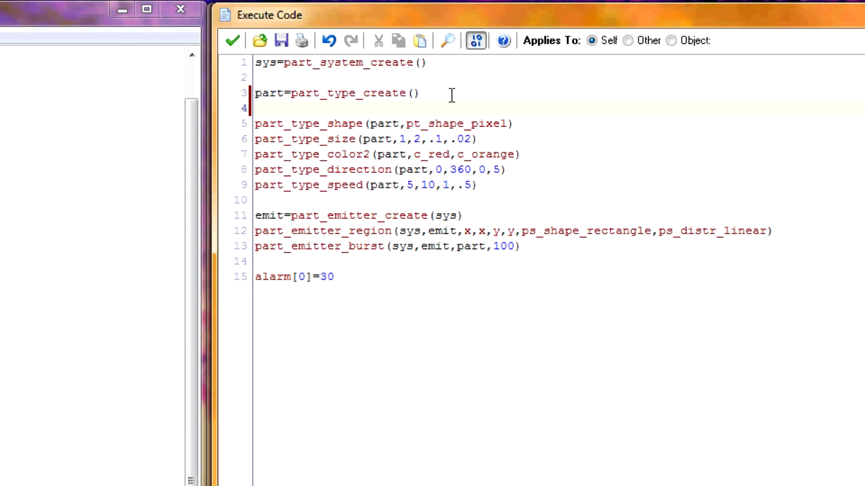
pyautogui.write('part_type')
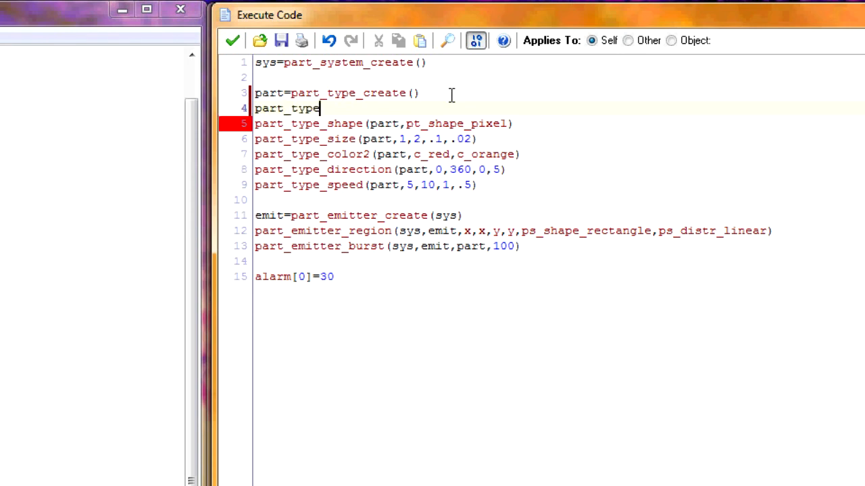
pyautogui.write('_sprite(part')
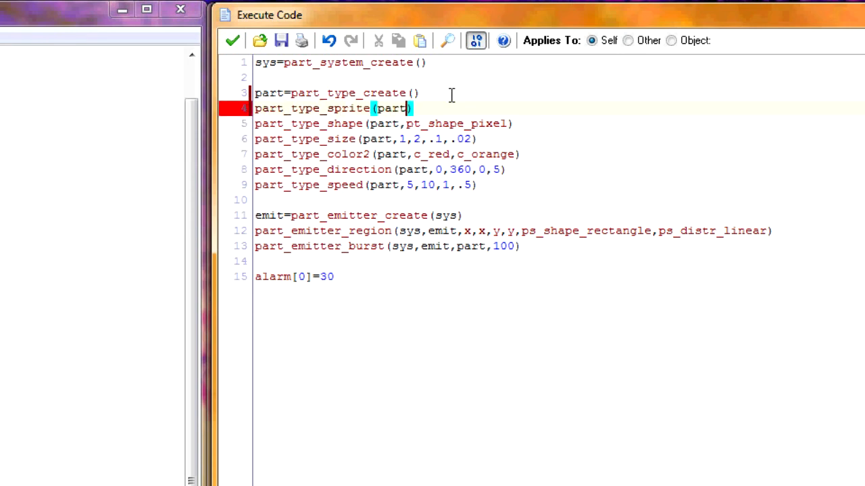
pyautogui.write(',')
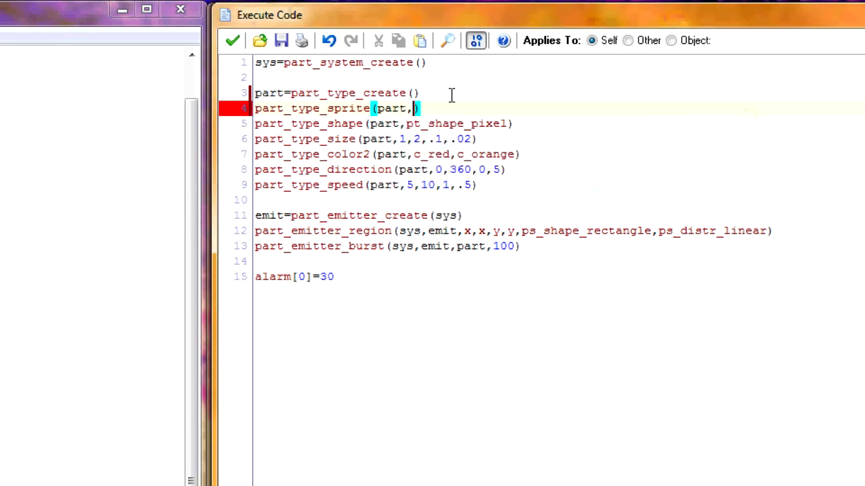
pyautogui.write('spr_rain,')
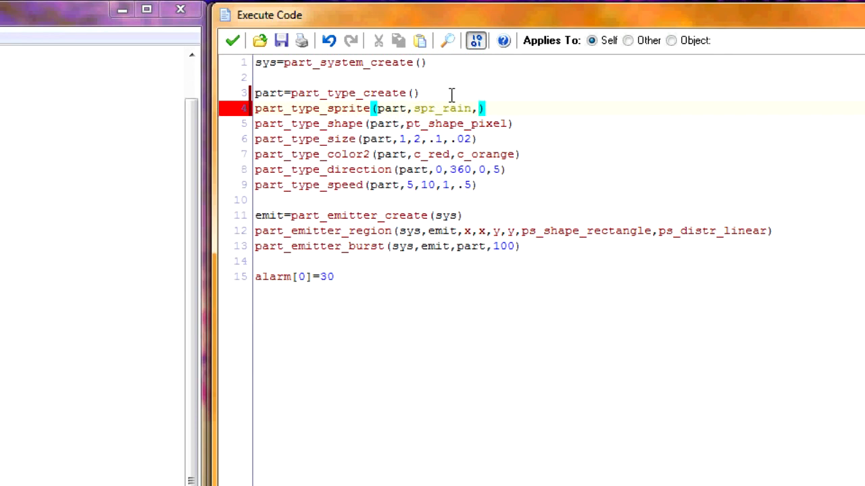
pyautogui.write('0')
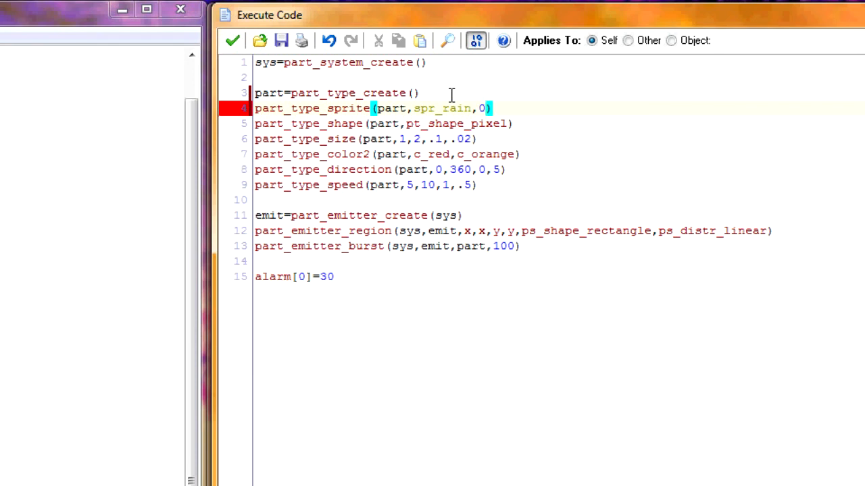
pyautogui.write(',')
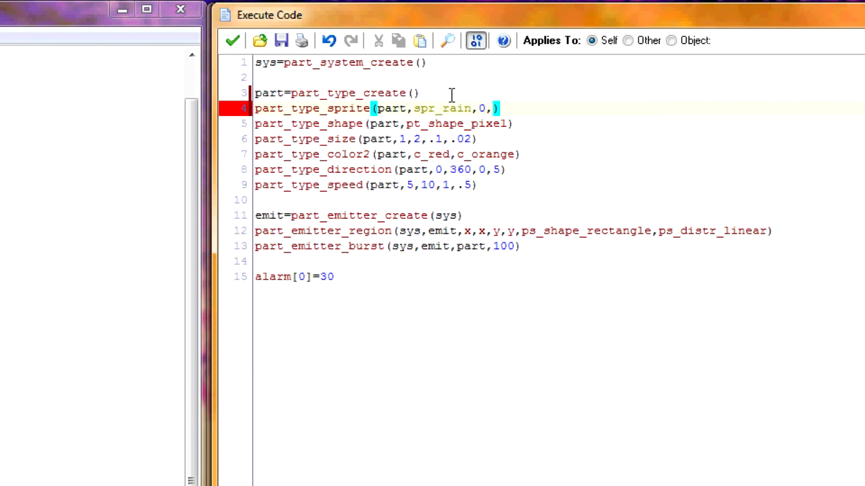
pyautogui.write('0,')
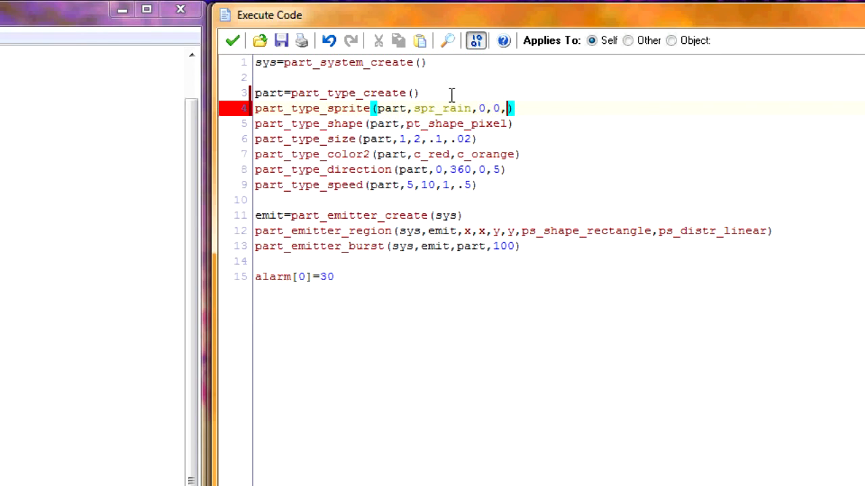
pyautogui.write('0')
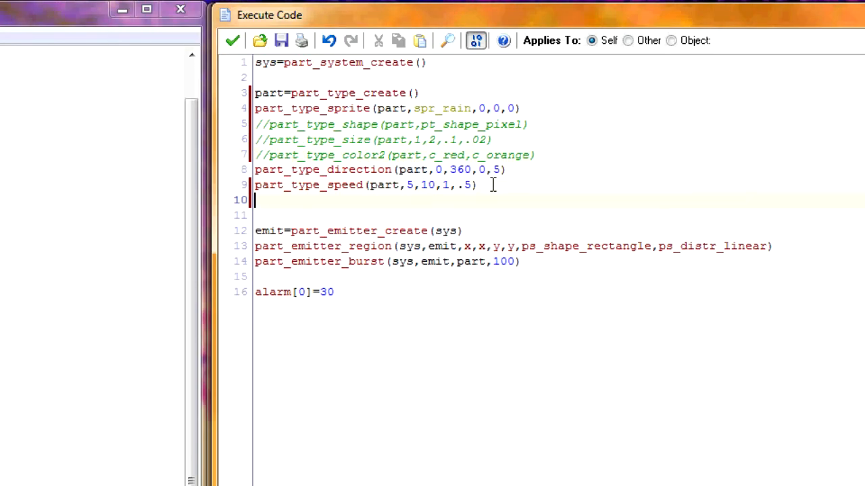
# Step: Write the commented line //part_type_life(part,30,60) below the speed line
pyautogui.write('//part')
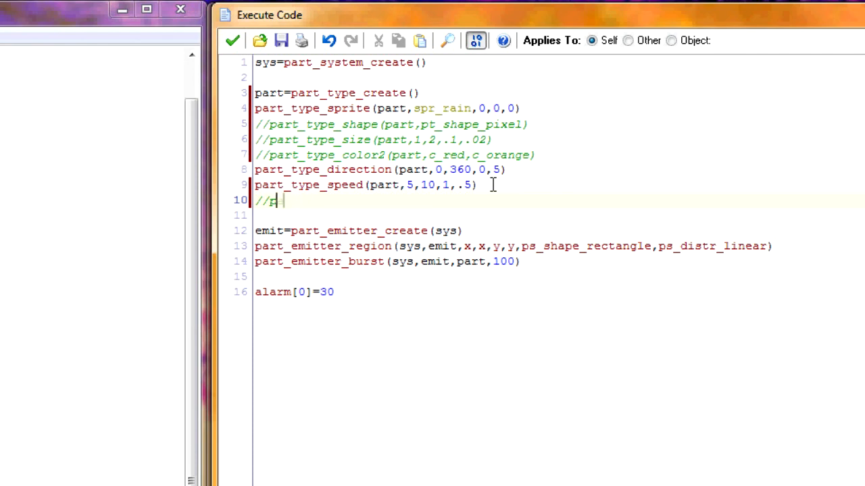
pyautogui.press('BackSpace')
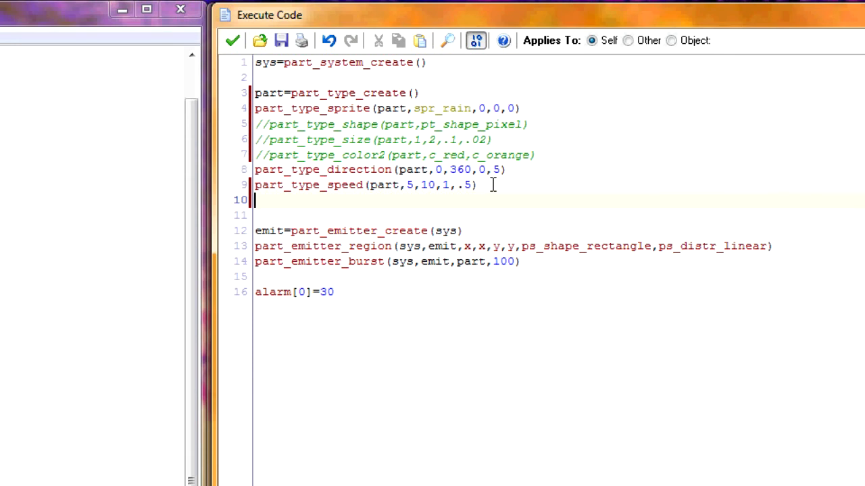
pyautogui.write('//')
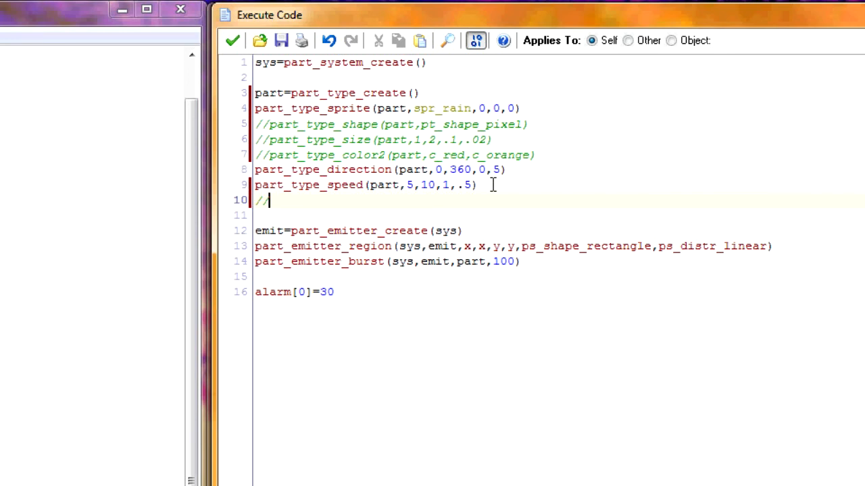
pyautogui.write('part_type_')
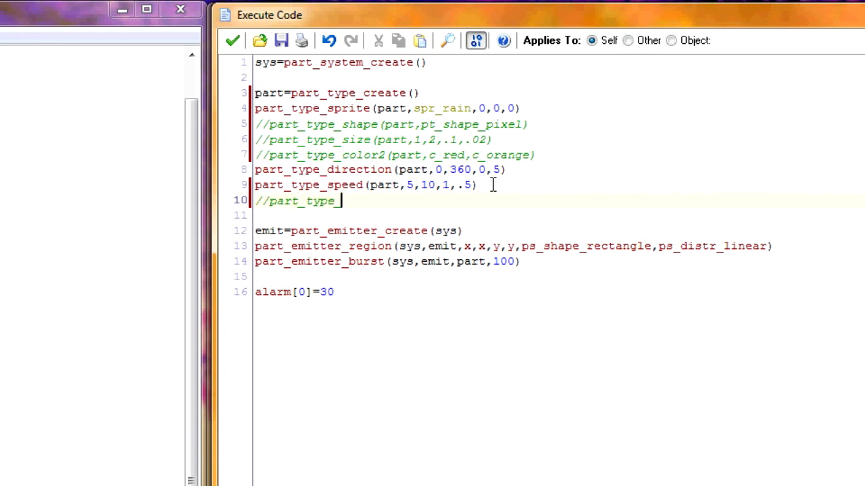
pyautogui.write('life()')
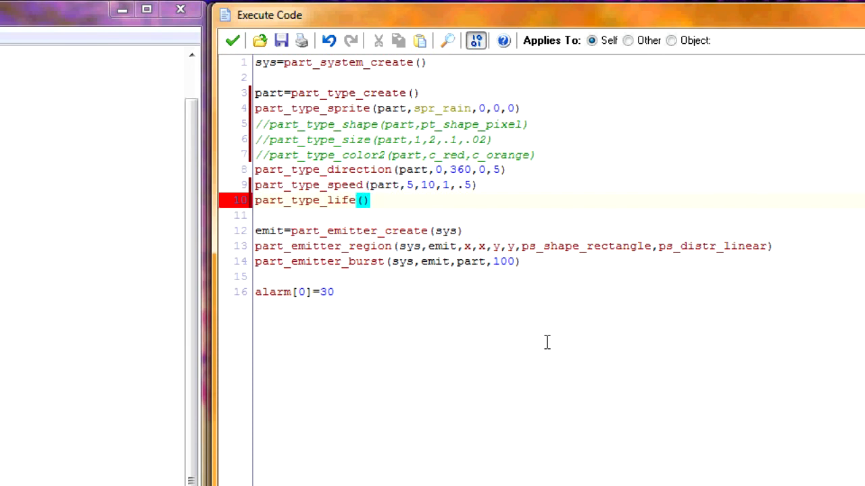
pyautogui.write('part,')
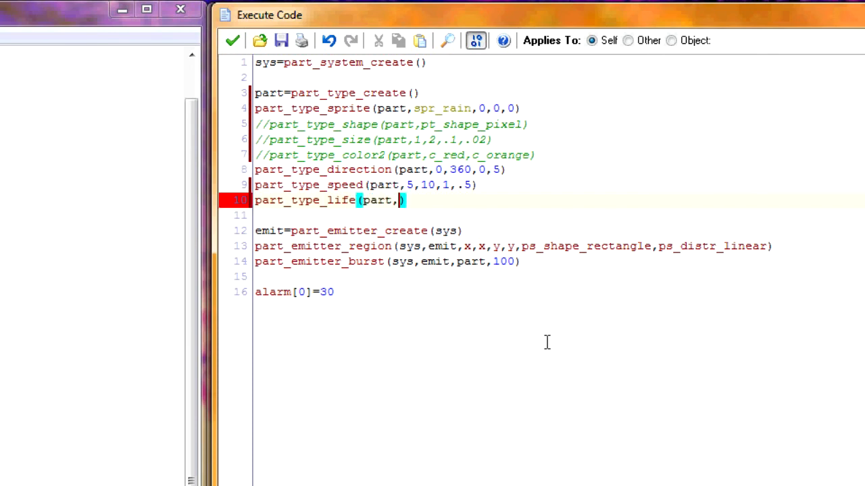
pyautogui.write('30,60')
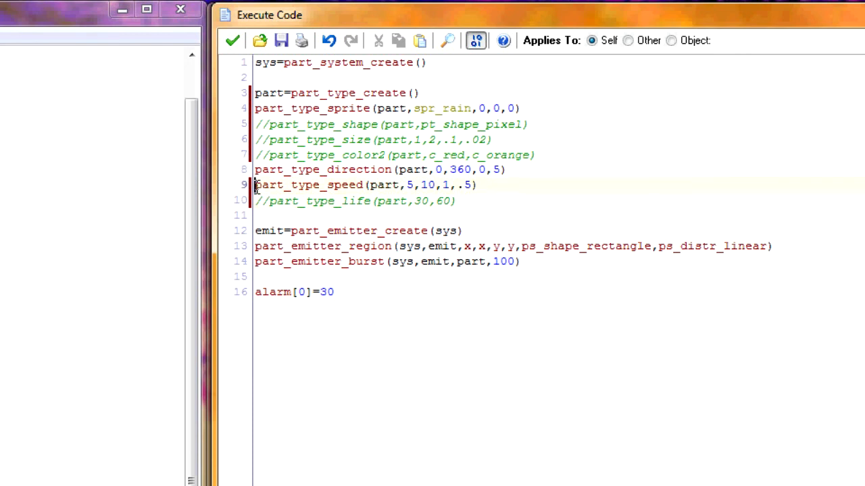
# Step: Comment out speed, set part_type_gravity(part,.5,270) and direction range 260 to 280
pyautogui.write('//')
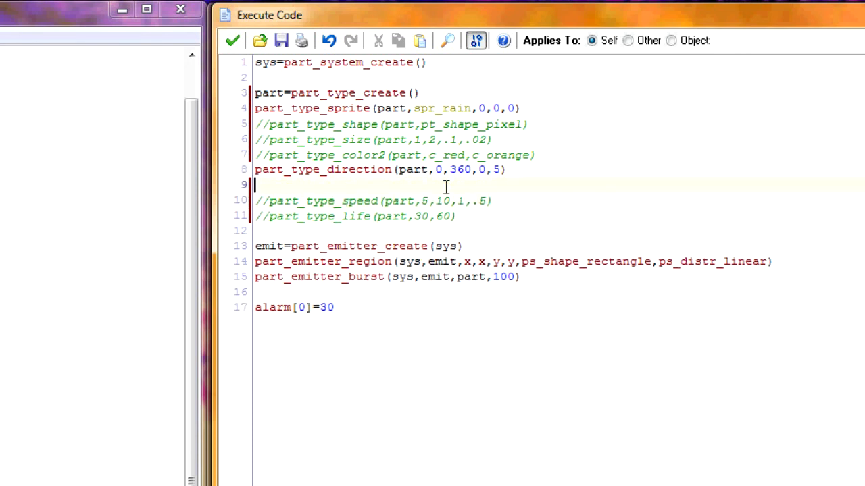
pyautogui.write('par')
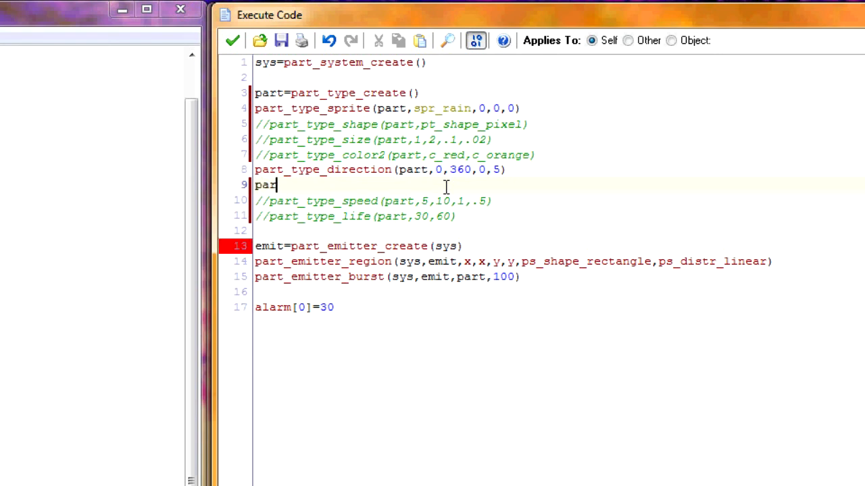
pyautogui.write('_type_gravity(')
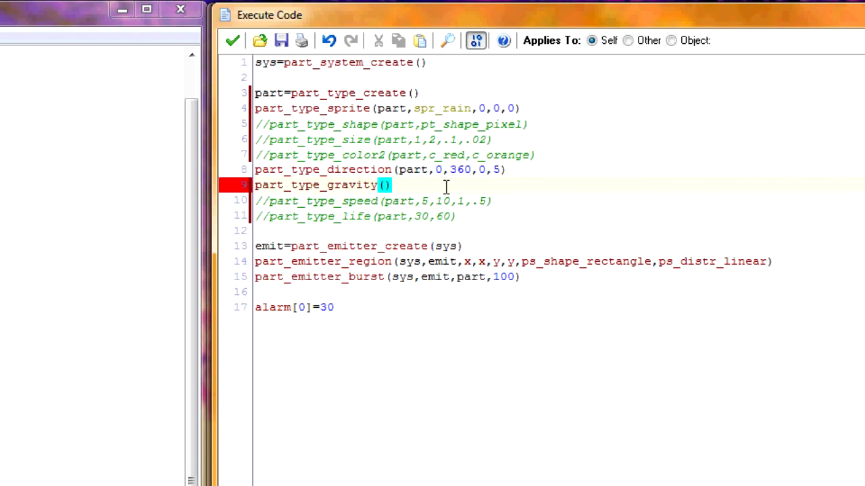
pyautogui.write('part')
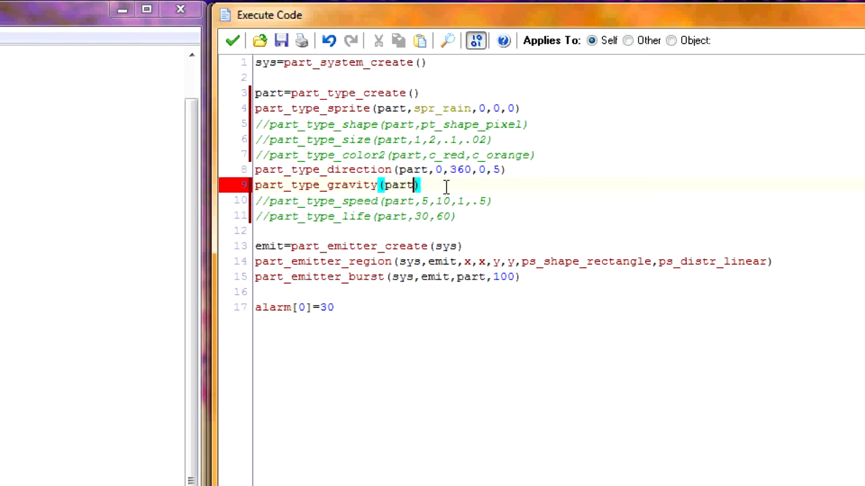
pyautogui.write(',.5')
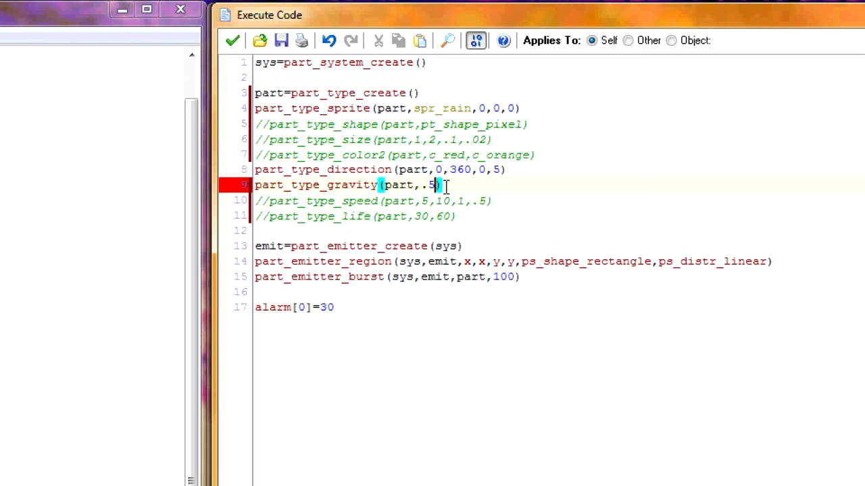
pyautogui.write(',0')
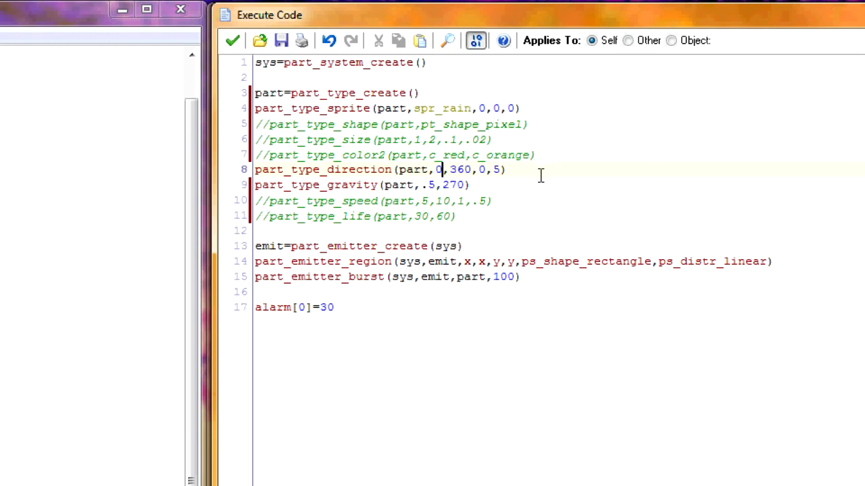
pyautogui.write('26')
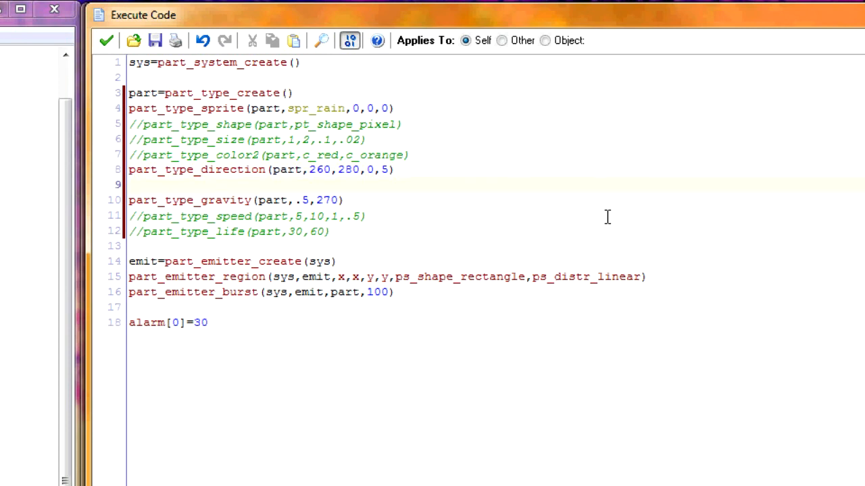
# Step: Write part_type_orientation(part,260,280,0,1,1) after the direction line
pyautogui.write('part')
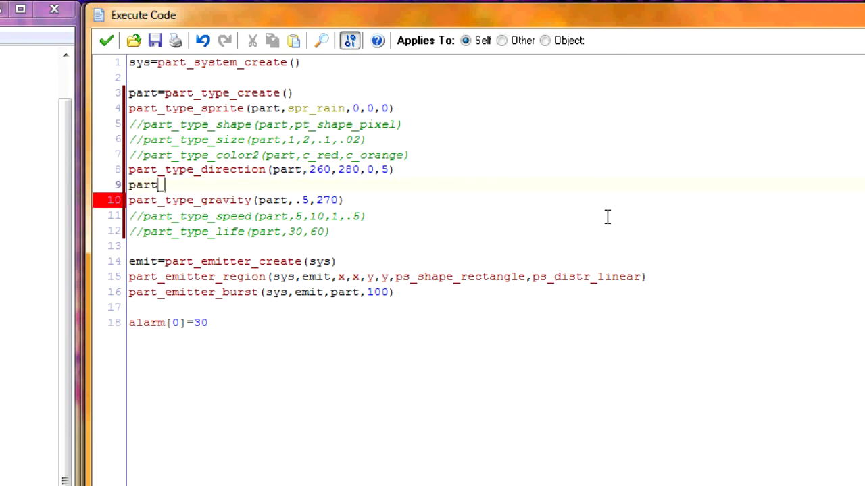
pyautogui.write('_type_')
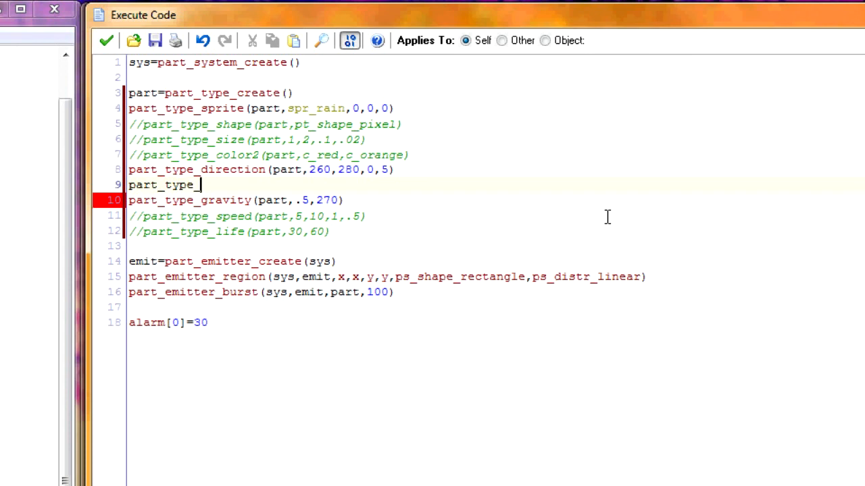
pyautogui.write('orientation')
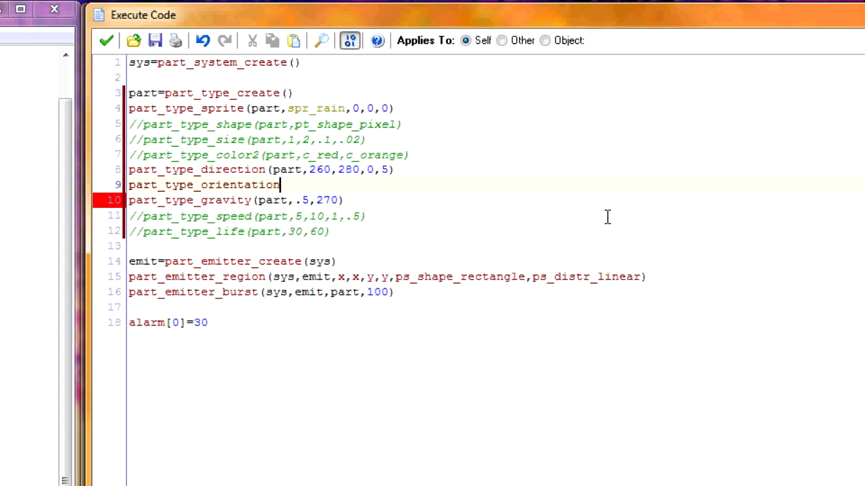
pyautogui.write('()')
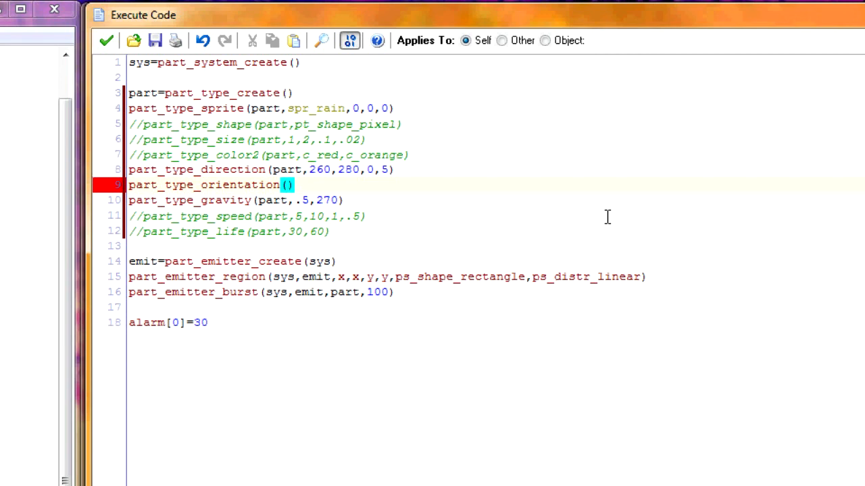
pyautogui.write('part,')
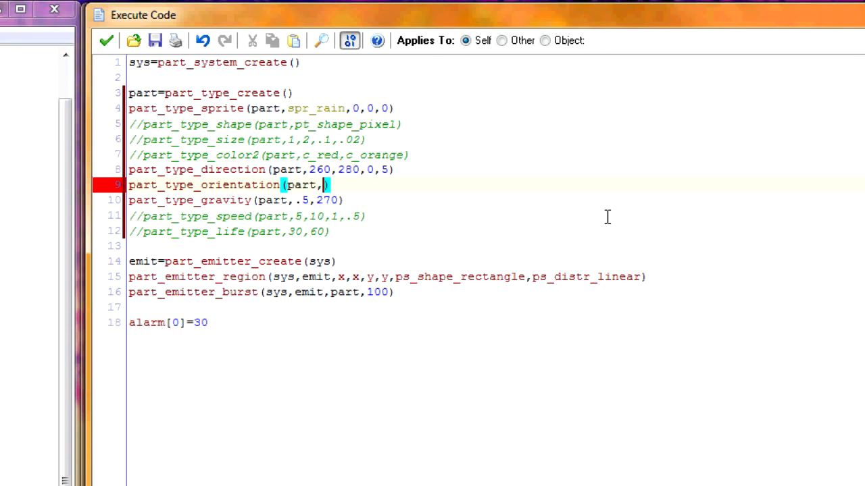
pyautogui.write('260,28')
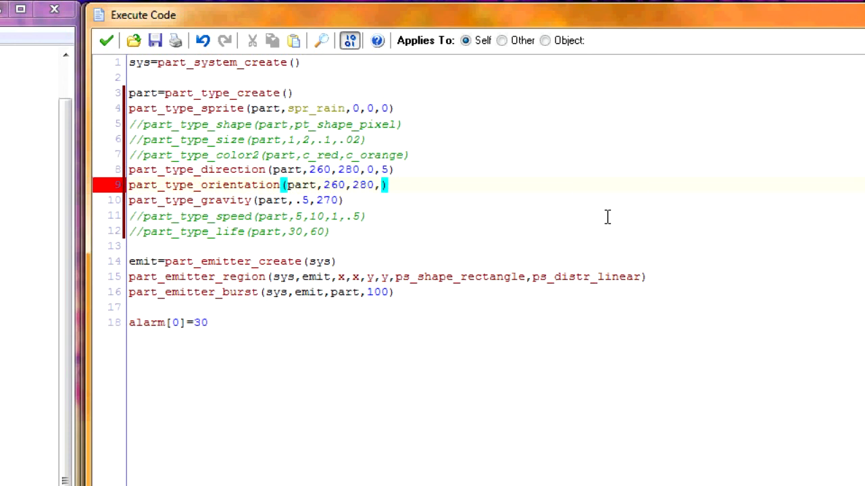
pyautogui.write('0')
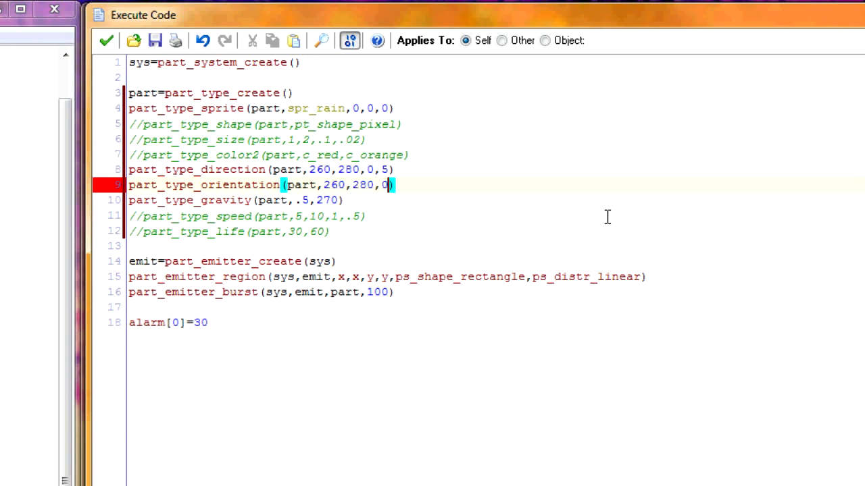
pyautogui.write(',1')
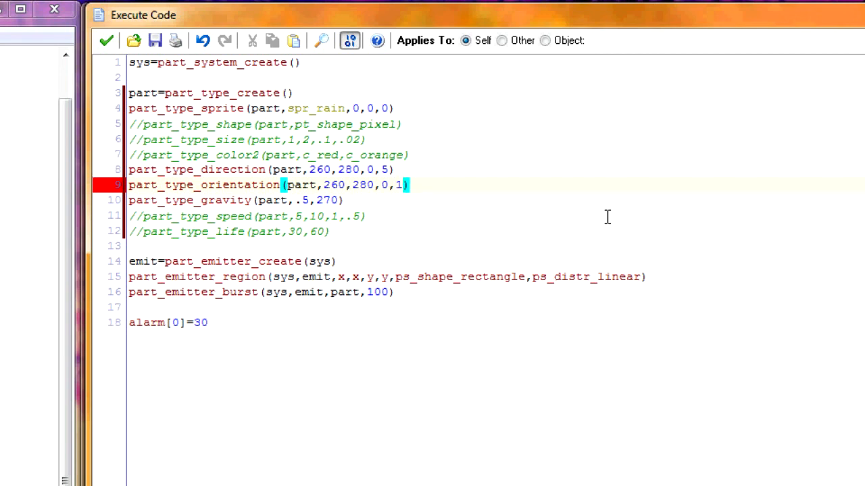
pyautogui.write(',')
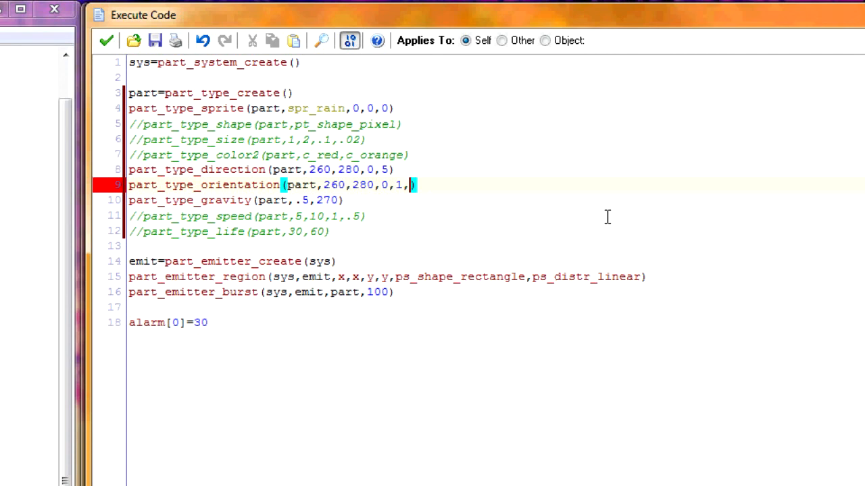
pyautogui.write('1')
pyautogui.click(496, 245)
pyautogui.write('p')
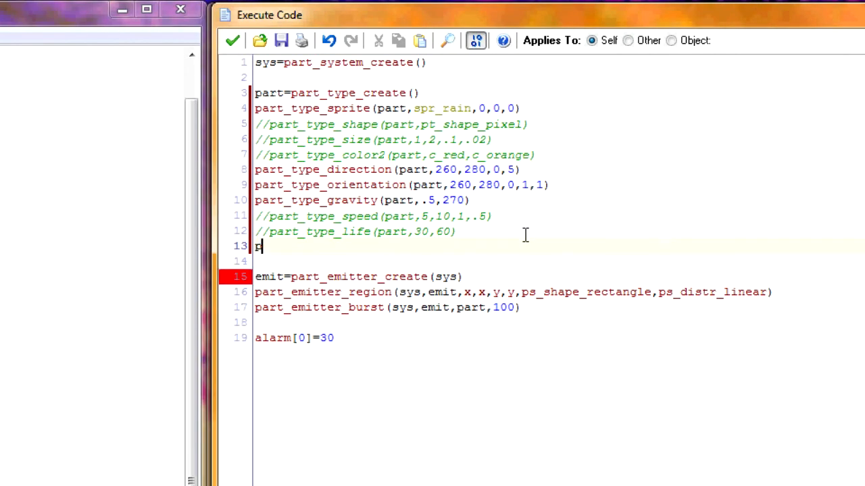
# Step: Write part_type_alpha1(part,.5) so the raindrop particles are half transparent
pyautogui.write('art_type_')
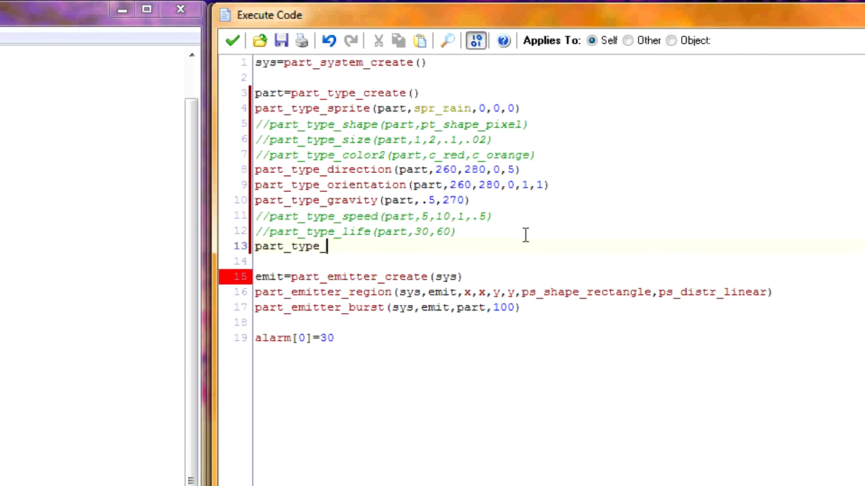
pyautogui.write('alpha')
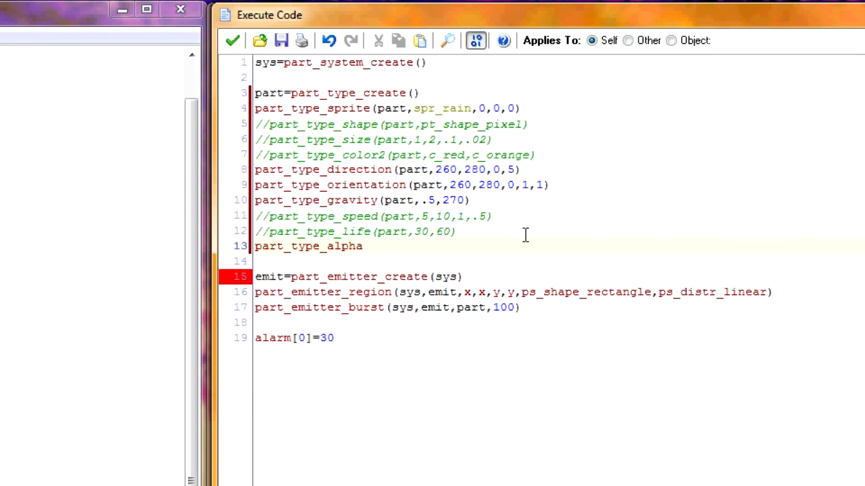
pyautogui.write('1')
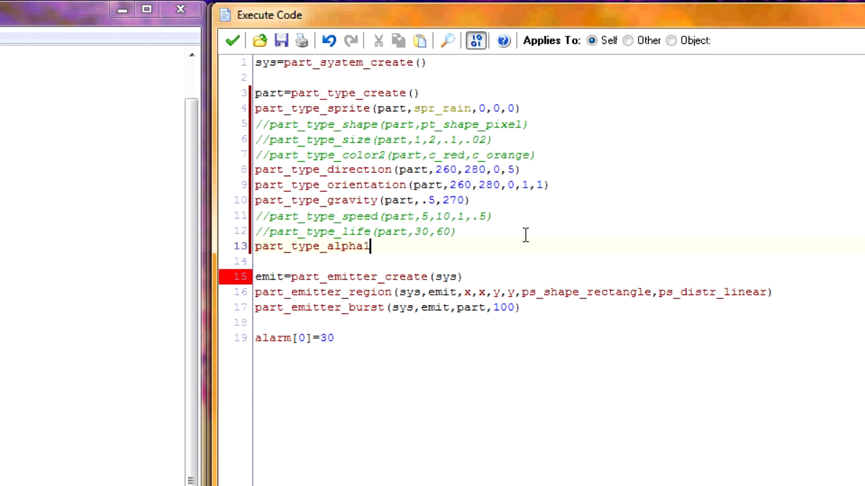
pyautogui.write('2')
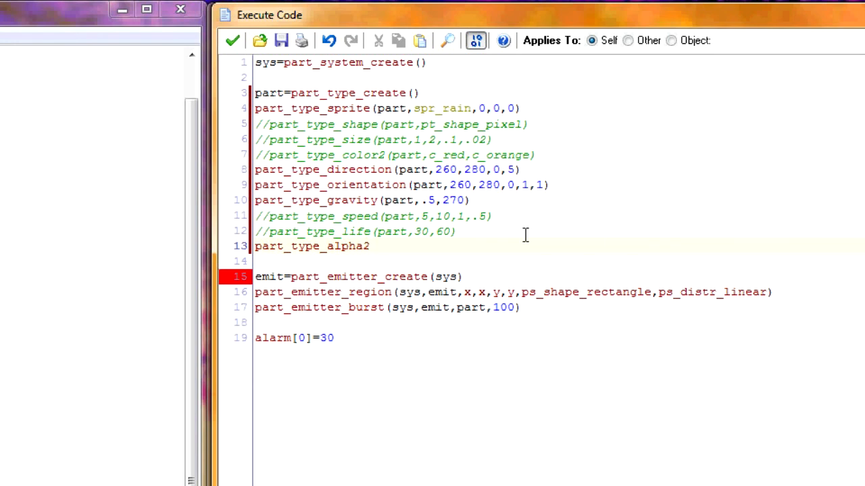
pyautogui.press('BackSpace')
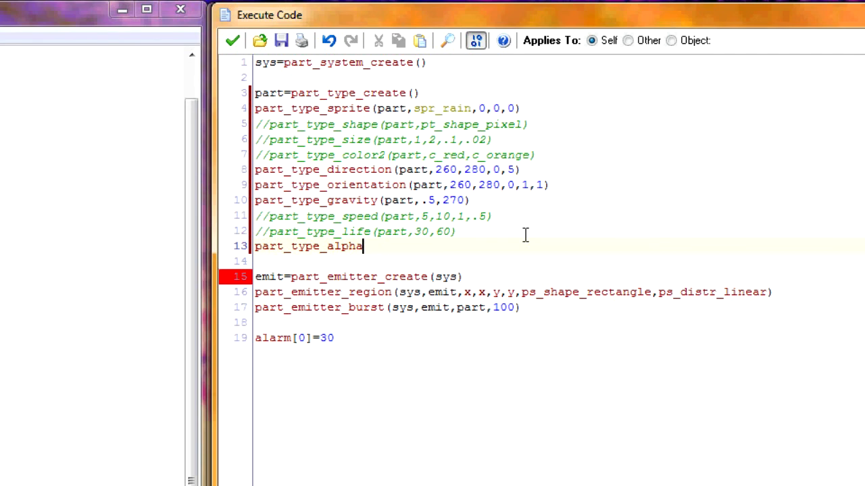
pyautogui.write('1')
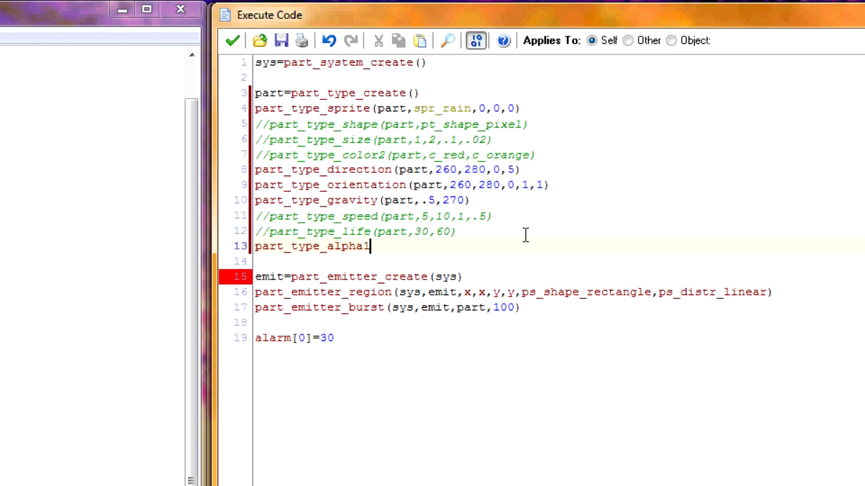
pyautogui.write('()')
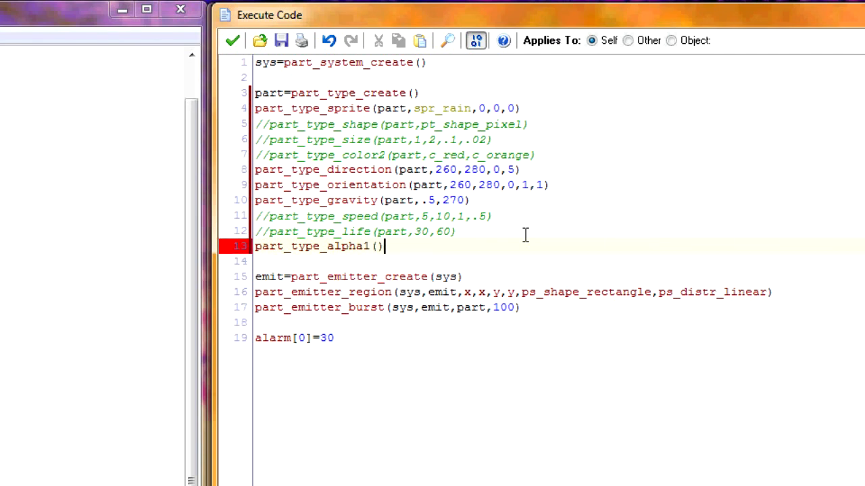
pyautogui.write('part,')
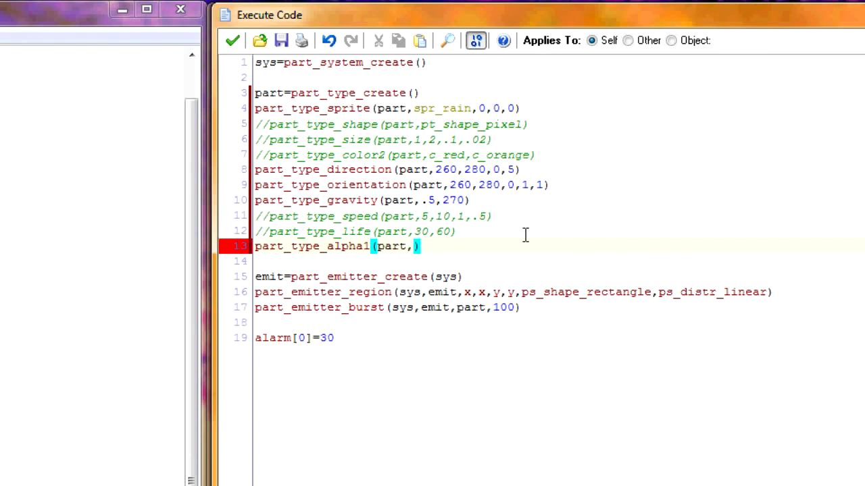
pyautogui.write('.5')
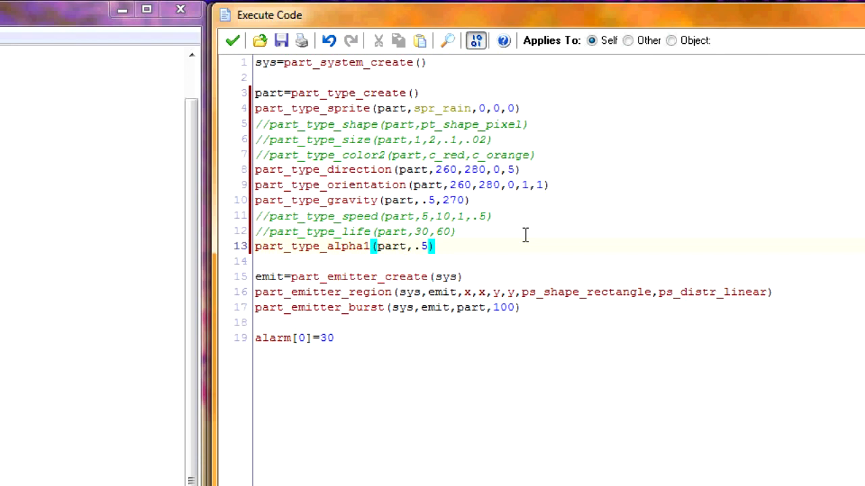
pyautogui.click(433, 245)
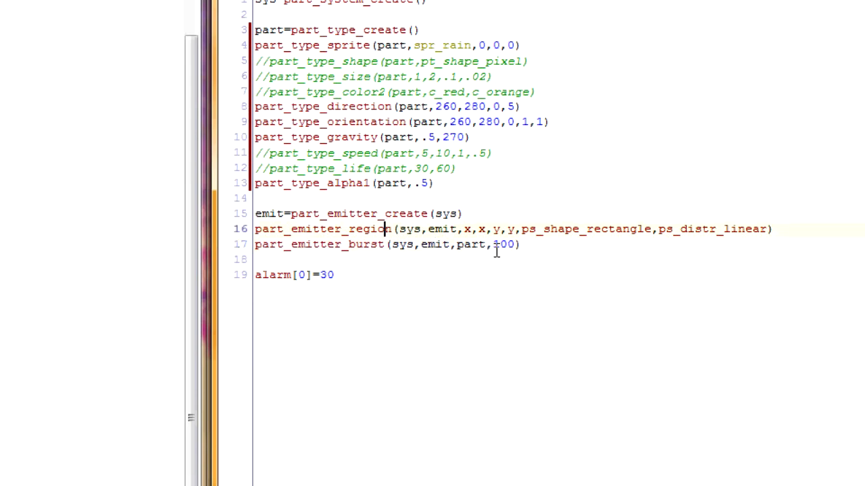
pyautogui.moveTo(483, 228)
pyautogui.write('0')
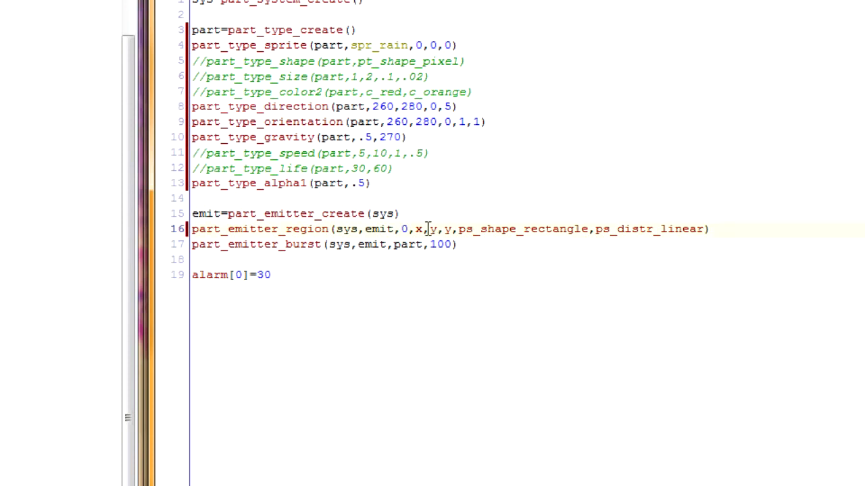
# Step: Set the emitter region from 0 to room_width at the top and replace burst with stream
pyautogui.write('room_width')
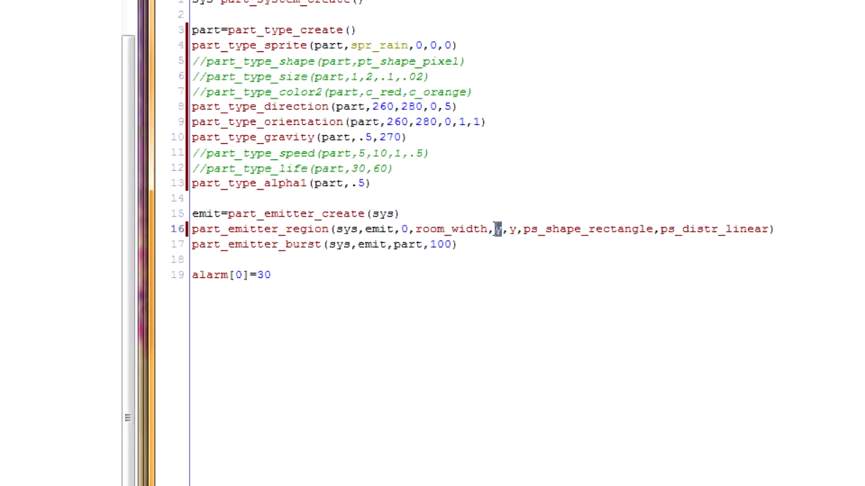
pyautogui.write('0')
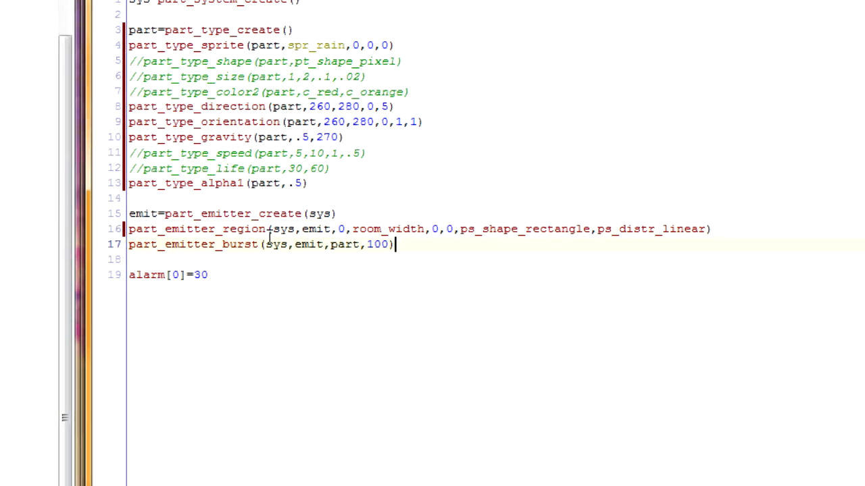
pyautogui.doubleClick(233, 245)
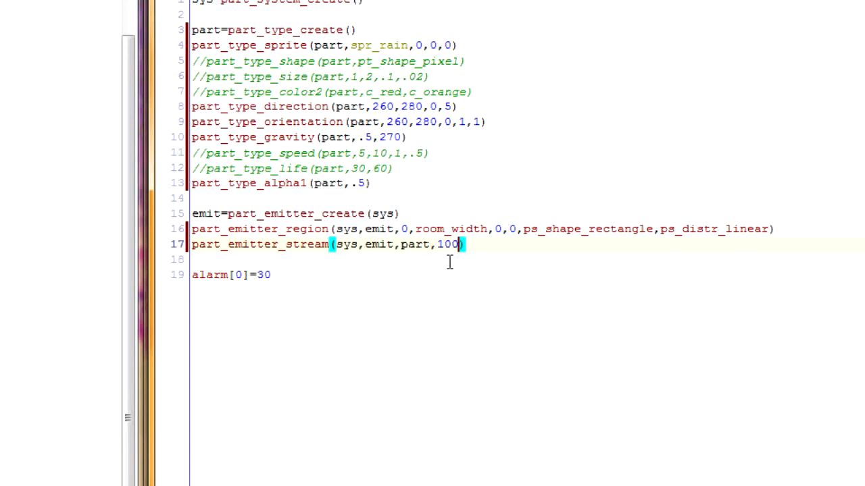
pyautogui.press('BackSpace')
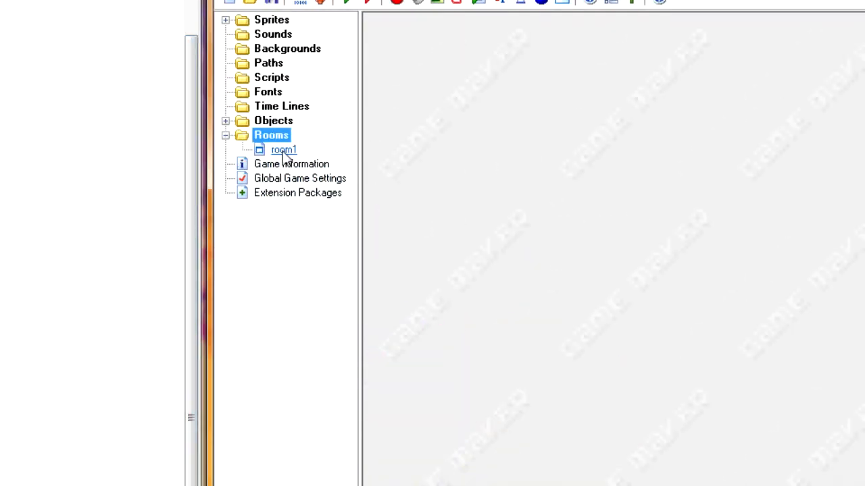
# Step: View room1's layout with its row of solid block objects above the attractor point
pyautogui.doubleClick(283, 149)
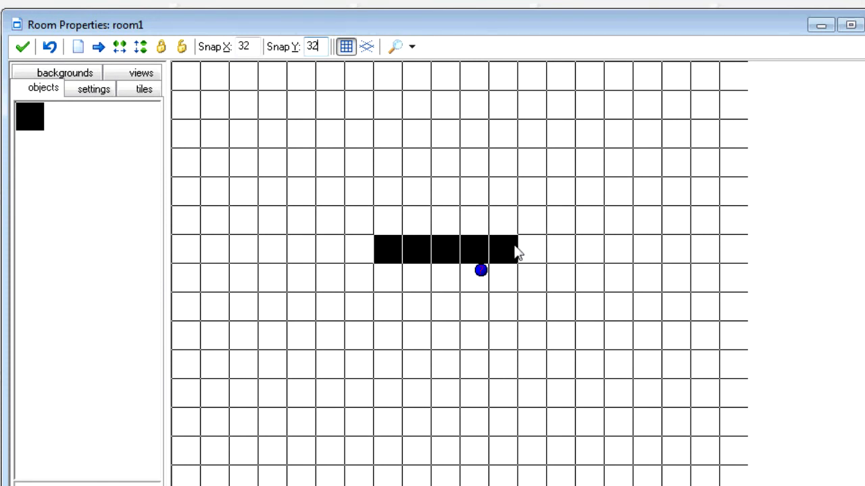
pyautogui.moveTo(362, 230)
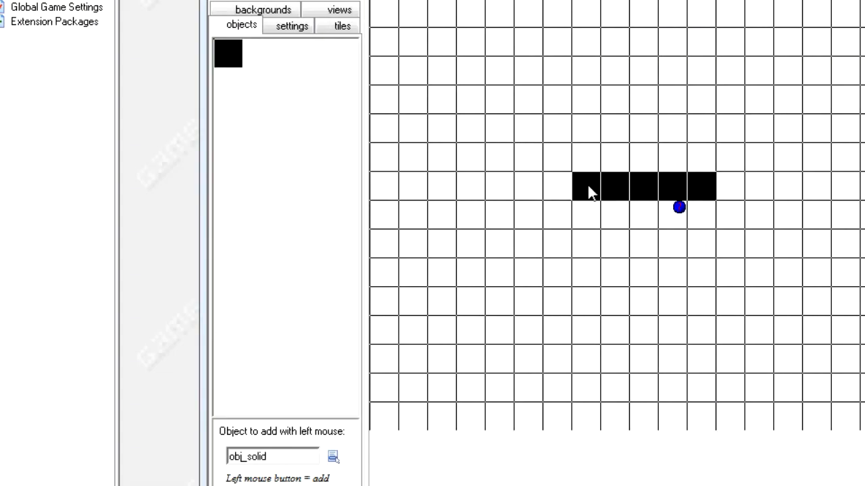
pyautogui.moveTo(567, 239)
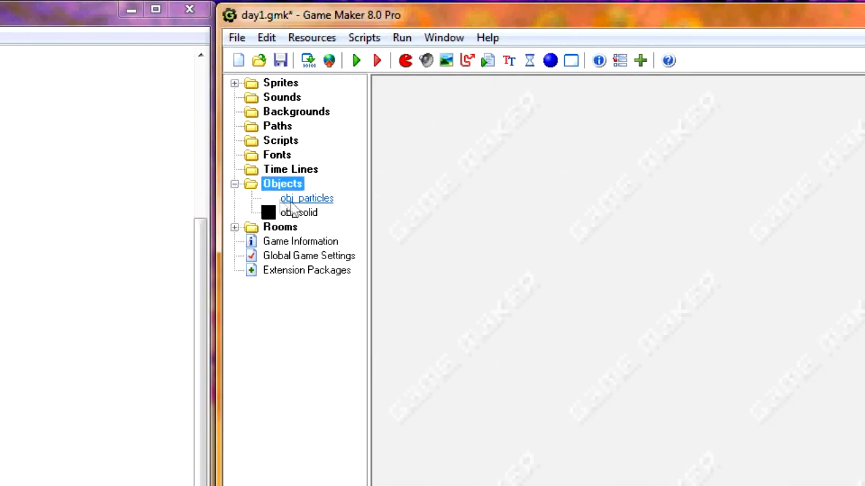
# Step: Add destroyer=part_destroyer_create(sys) to the particle object's code
pyautogui.doubleClick(306, 198)
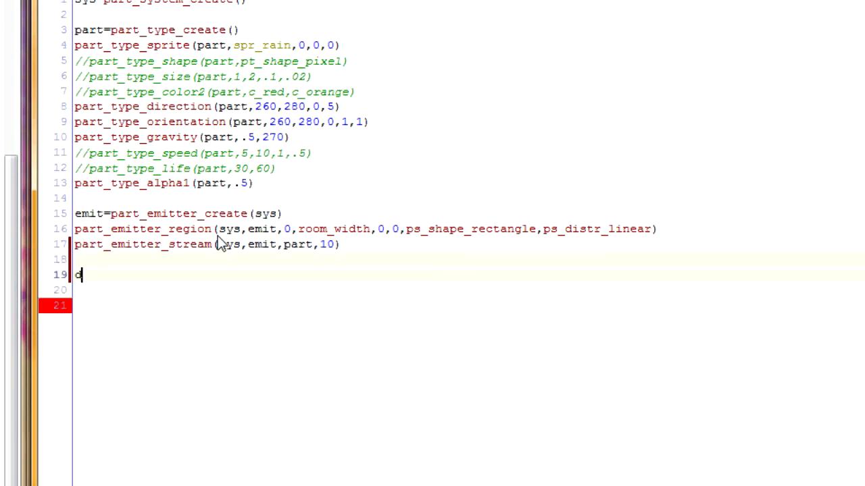
pyautogui.write('estroyer')
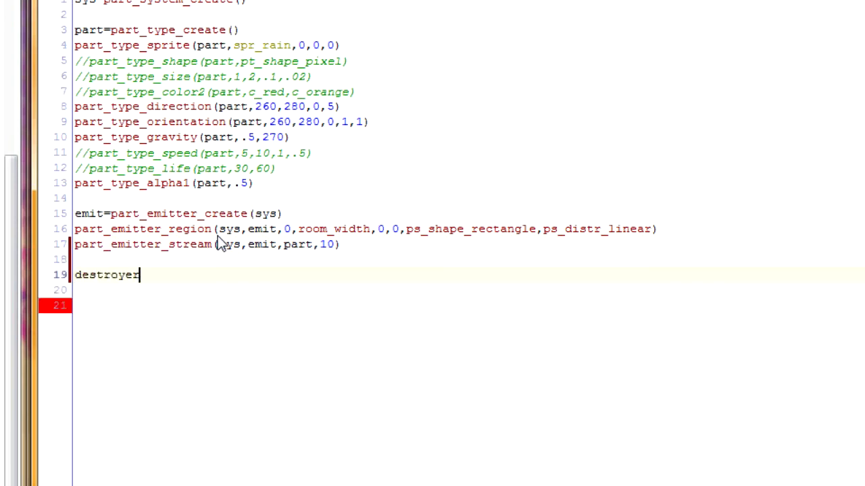
pyautogui.write('=')
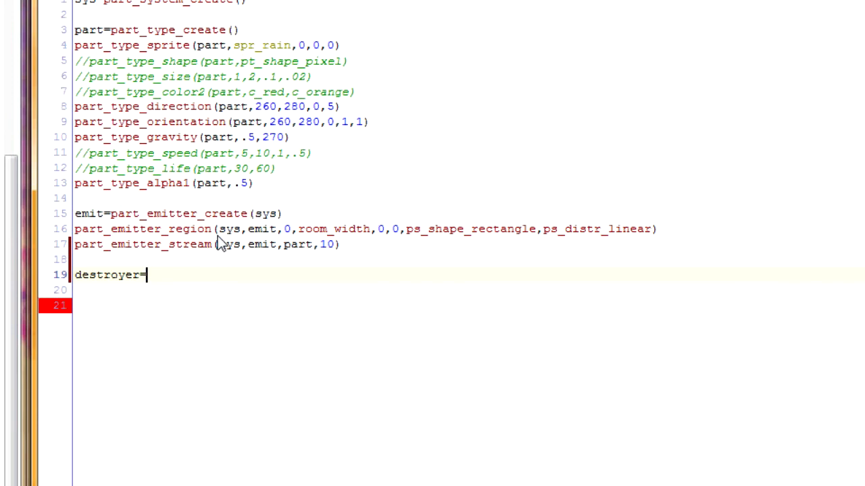
pyautogui.write('part_destroyer')
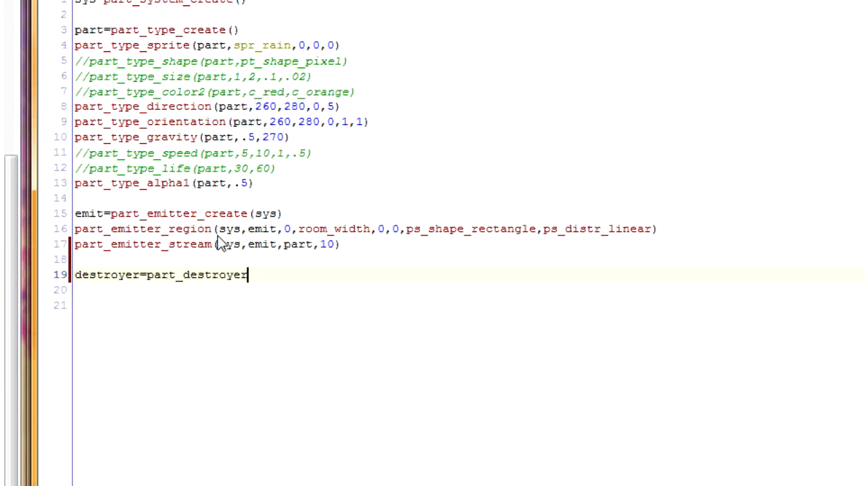
pyautogui.write('_create()')
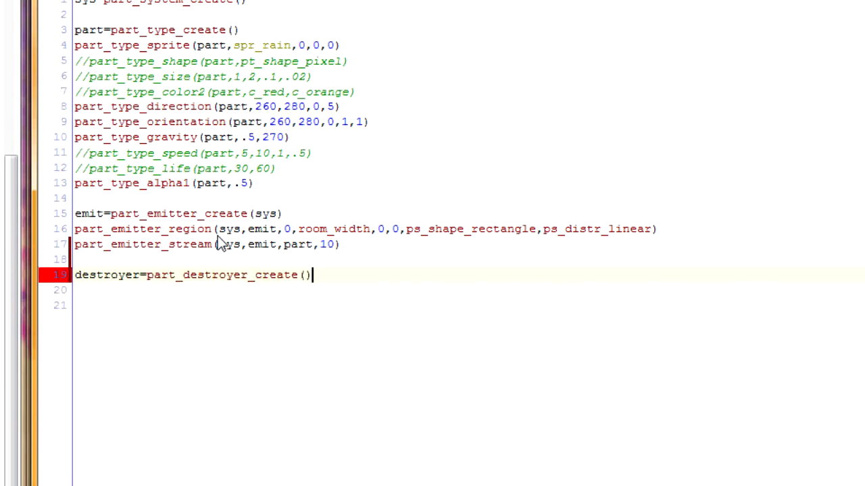
pyautogui.write('sys')
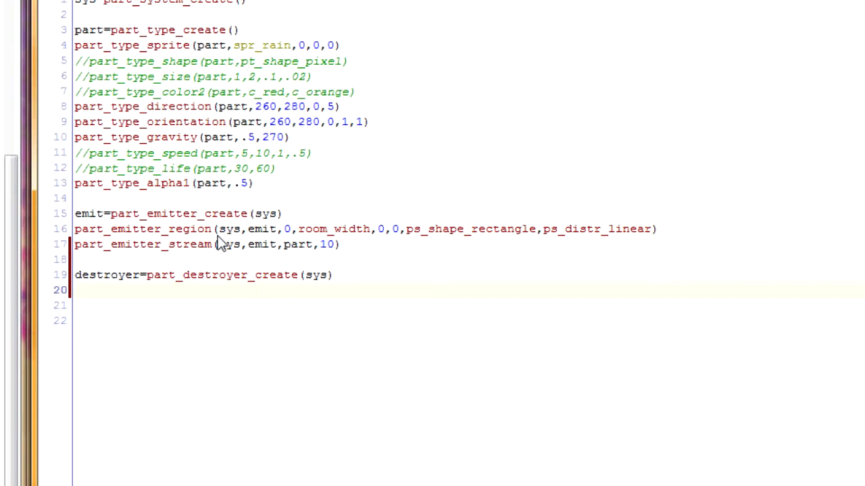
# Step: Begin part_destroyer_region(sys,destroyer,224,384,192,224,ps_shape_rect for the destroyer area
pyautogui.write('part_')
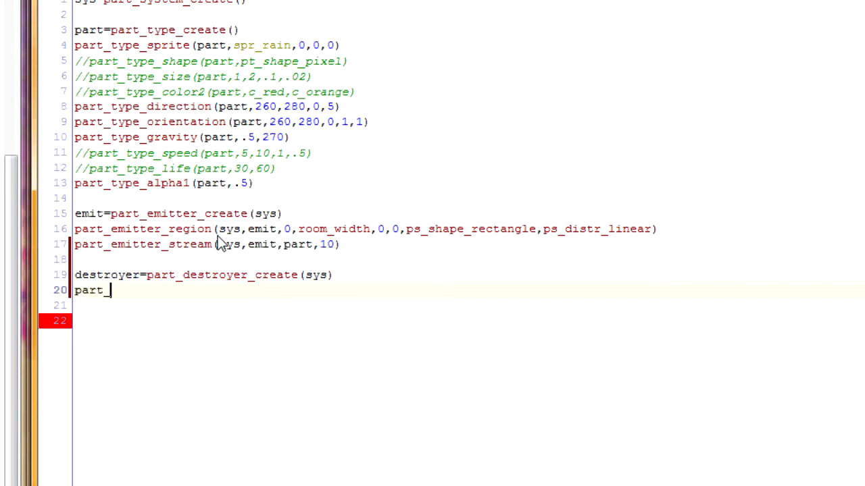
pyautogui.write('destroyer_region(')
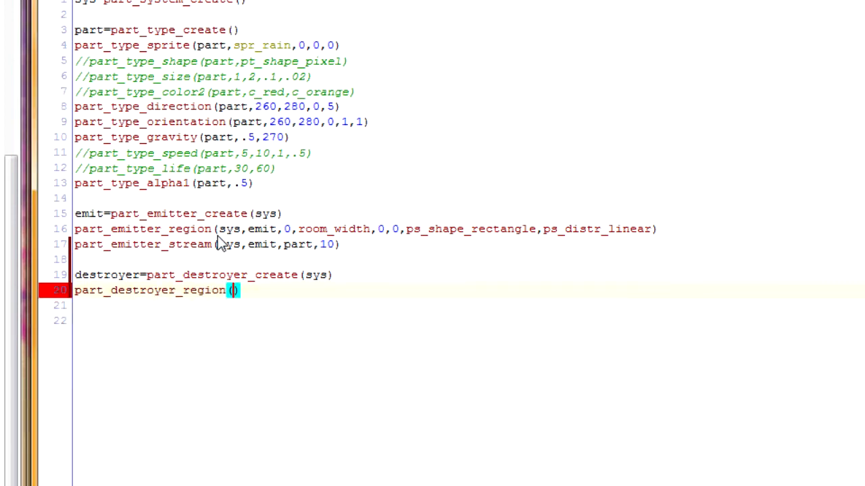
pyautogui.write('p')
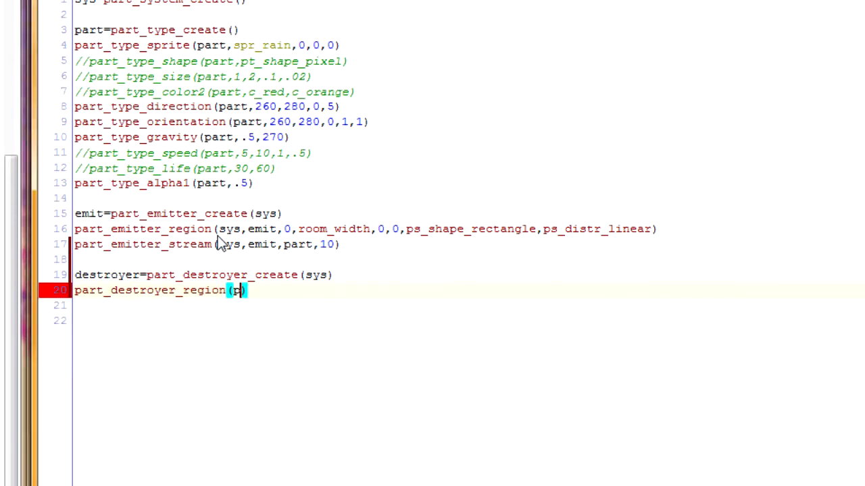
pyautogui.write('sys,')
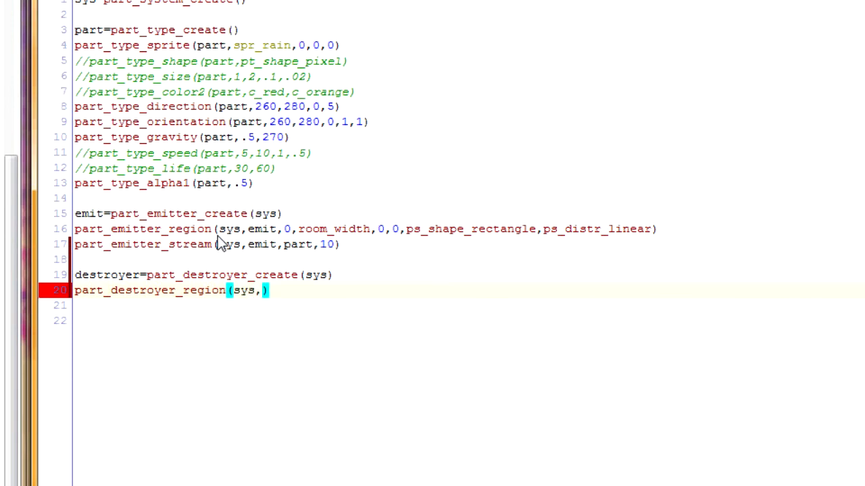
pyautogui.write('destroyer,')
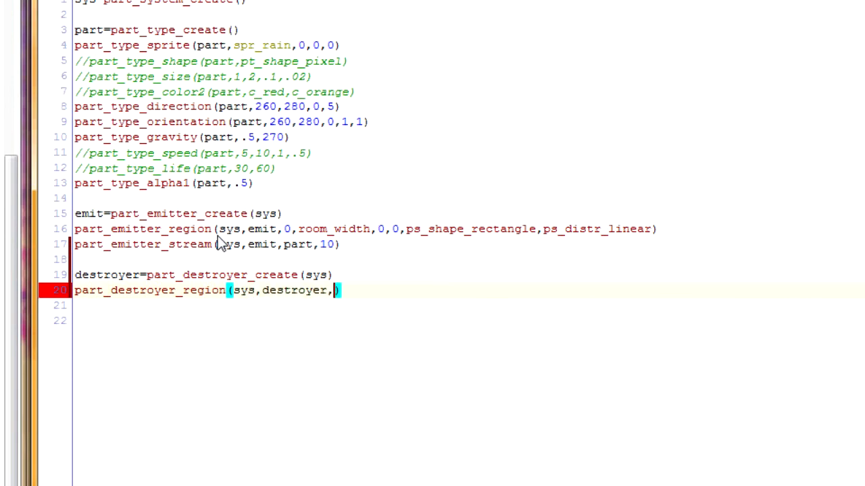
pyautogui.write('224,38')
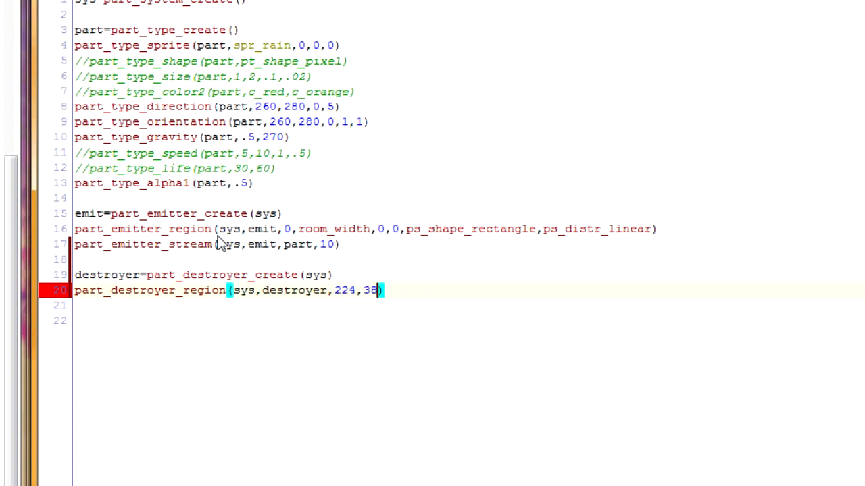
pyautogui.write('4,')
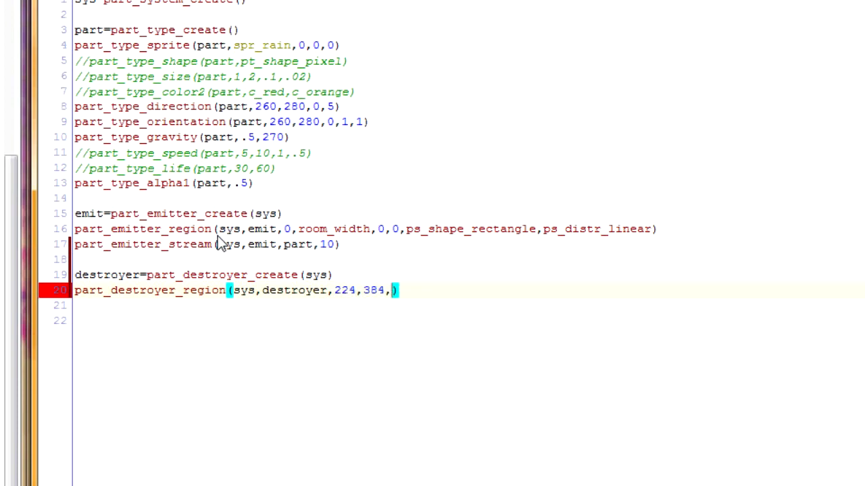
pyautogui.write('192,224,')
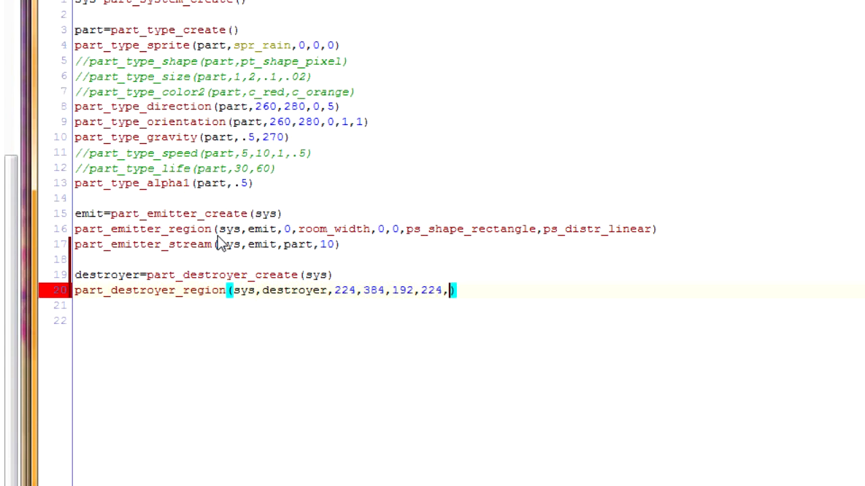
pyautogui.write('ps_s')
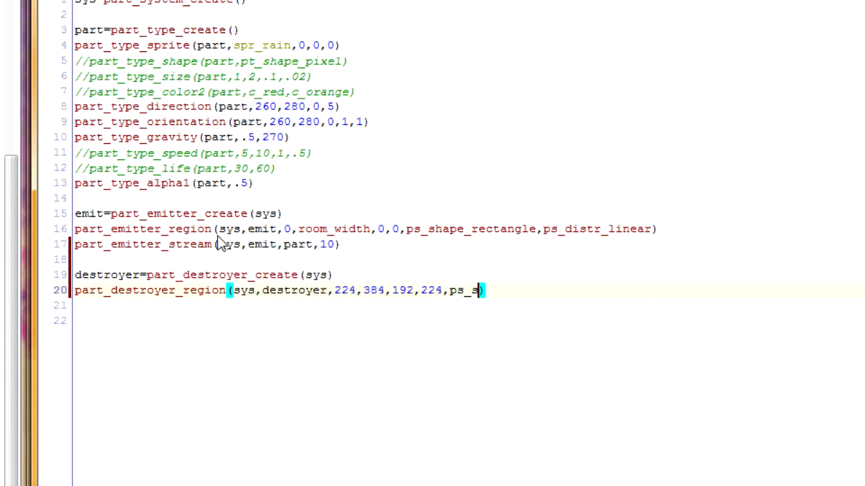
pyautogui.write('hape_rect')
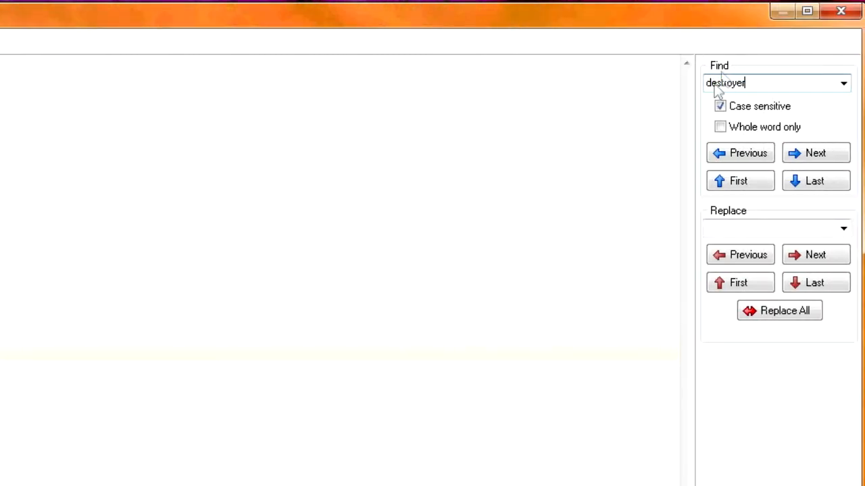
# Step: Replace every 'destroyer' with 'deflector' and remove the shape argument from the deflector region
pyautogui.write('deflector')
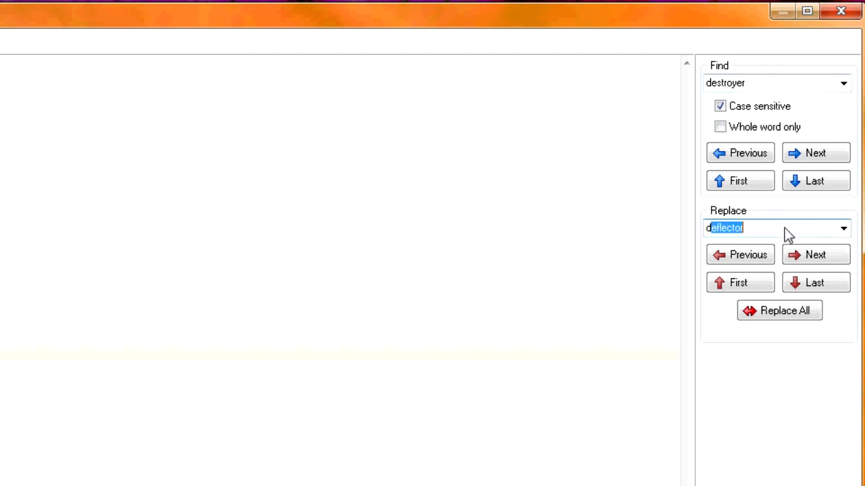
pyautogui.click(779, 311)
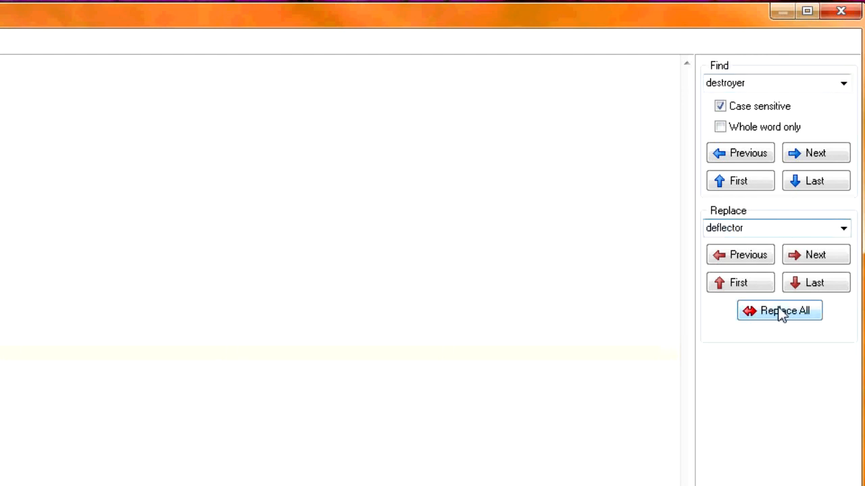
pyautogui.click(779, 311)
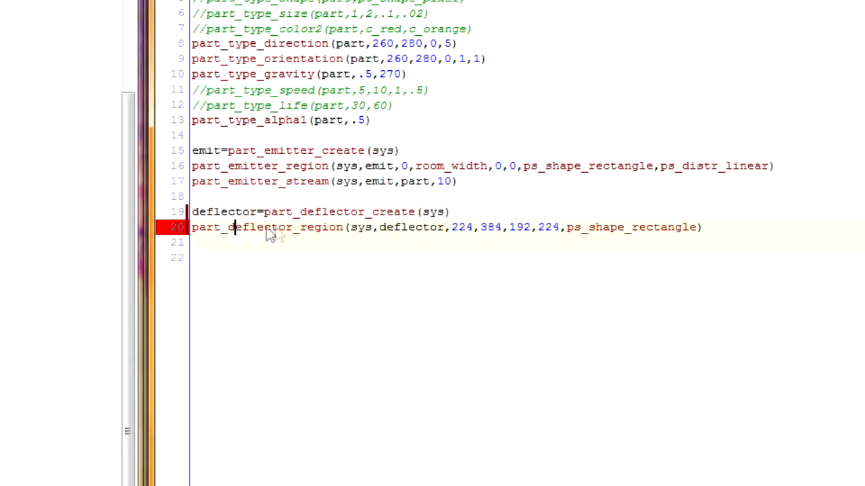
pyautogui.doubleClick(321, 227)
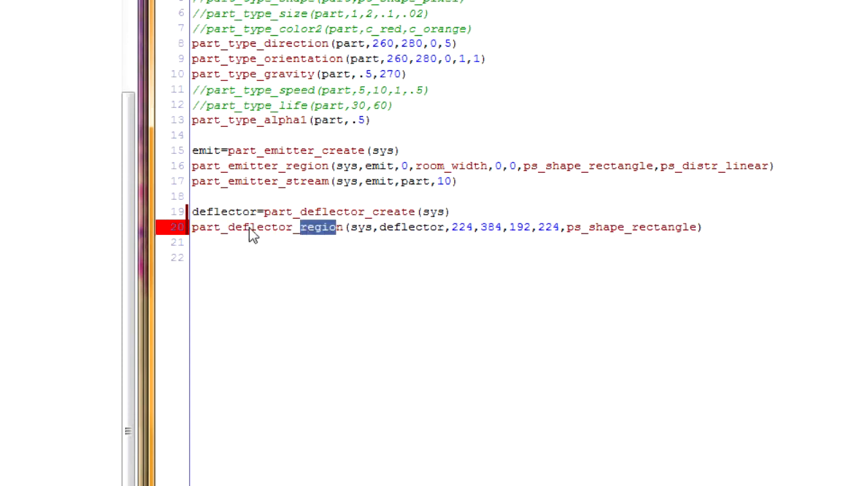
pyautogui.moveTo(236, 238)
pyautogui.write(',')
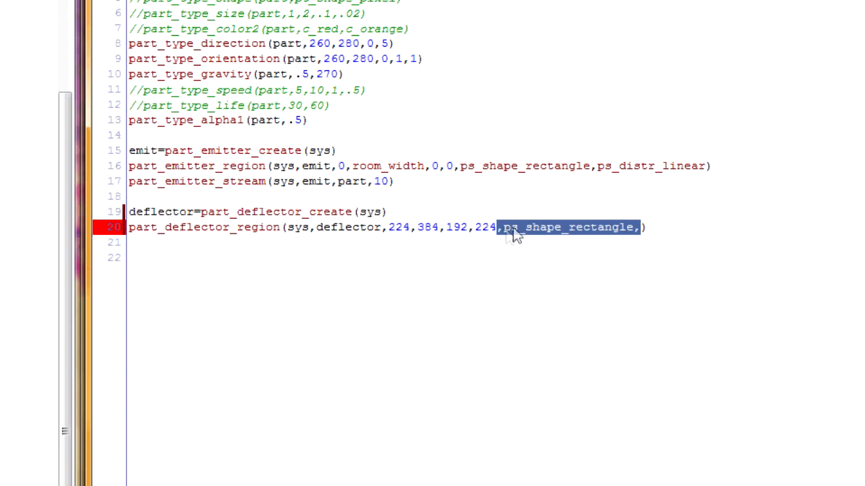
pyautogui.press('Delete')
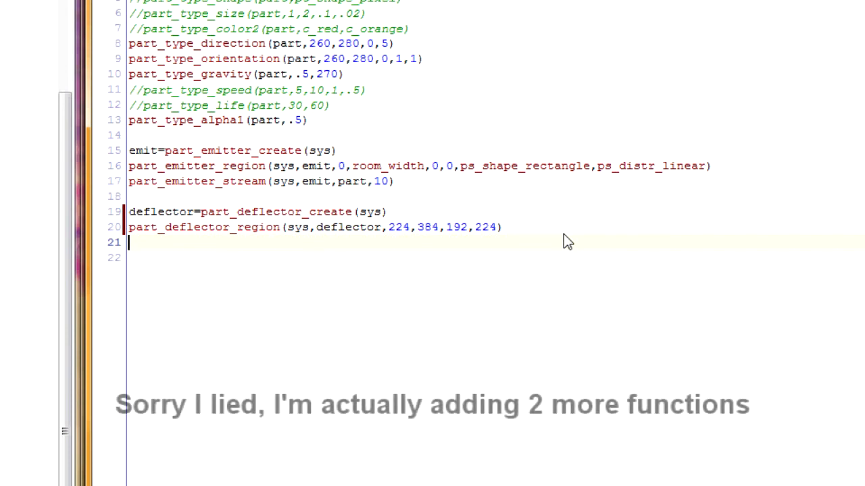
# Step: Add part_deflector_kind(sys,deflector,ps_deflect_vertical) so raindrops bounce vertically
pyautogui.write('part_deflecto')
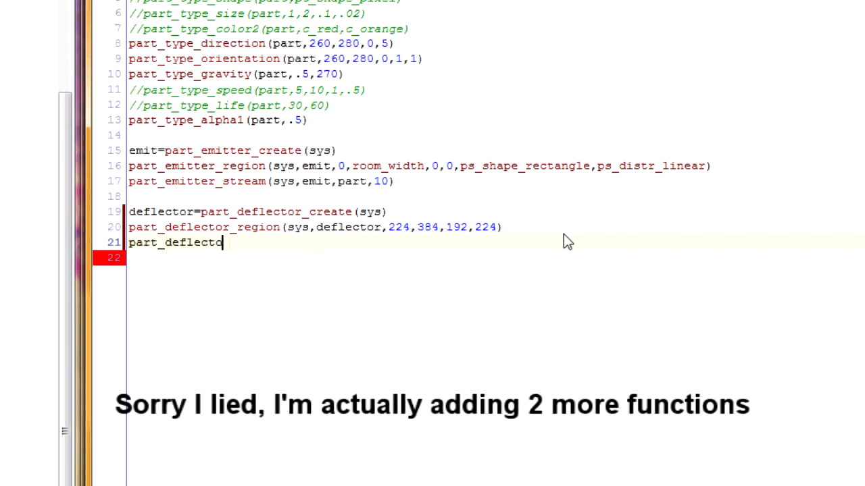
pyautogui.write('r_kind')
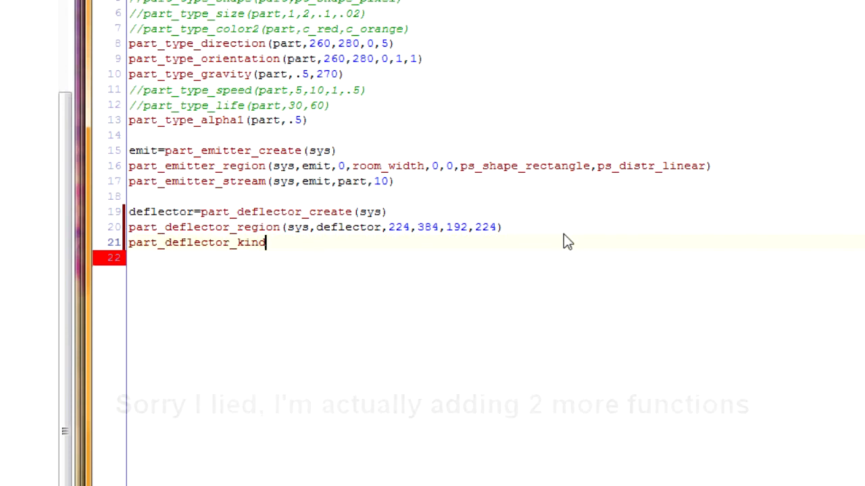
pyautogui.write('()')
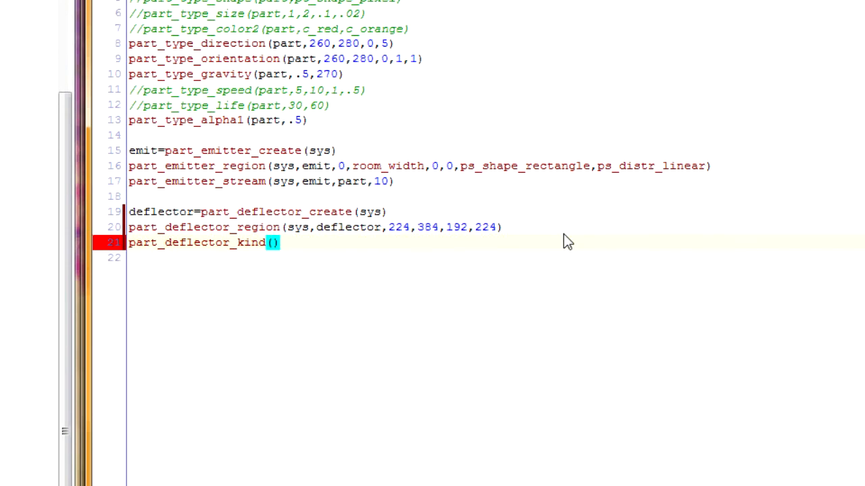
pyautogui.write('sys,d')
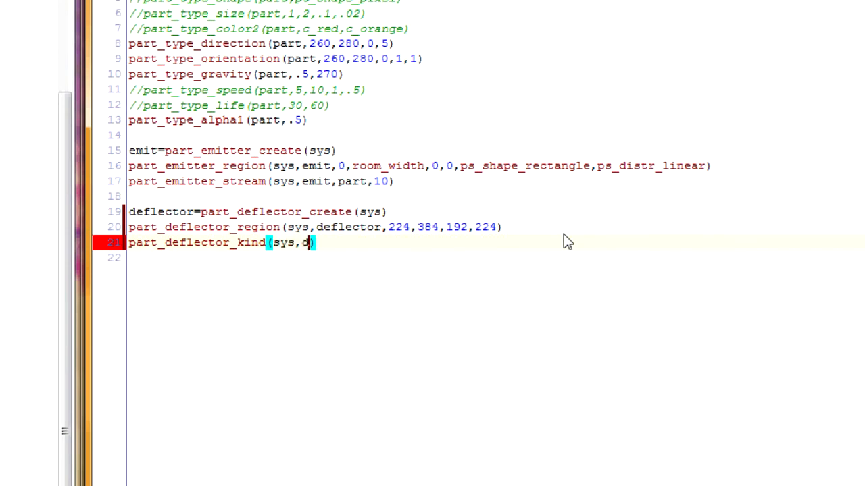
pyautogui.write('eflector,')
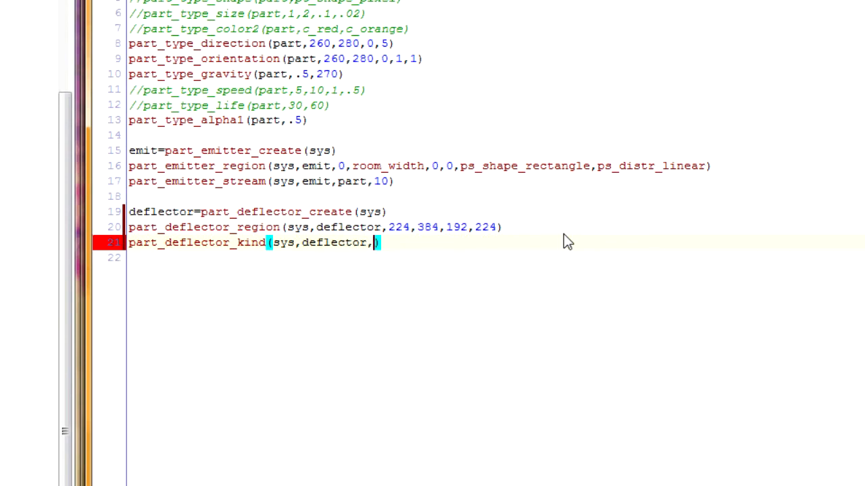
pyautogui.write('ps_deflect_vertical')
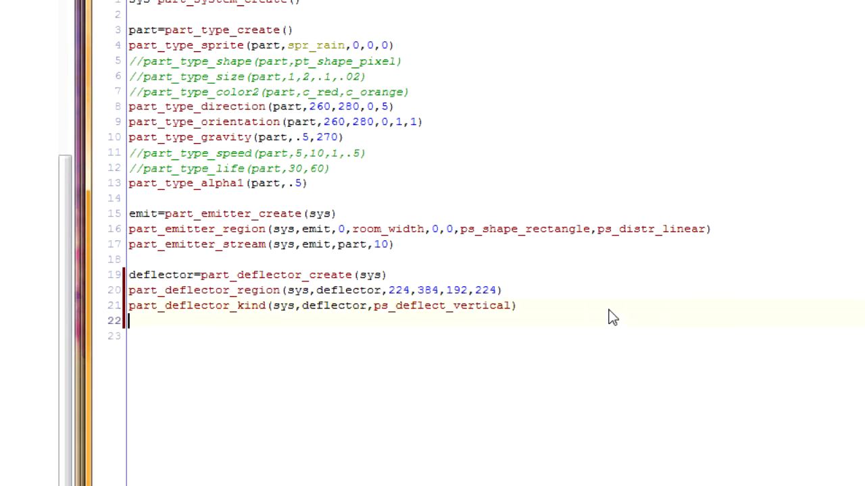
# Step: Add part_deflector_friction(sys,deflector,5) and close the particle object's properties
pyautogui.write('p')
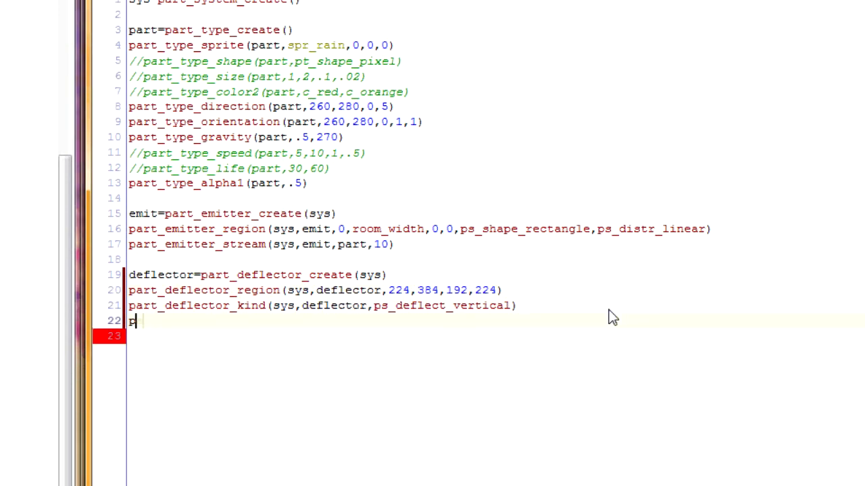
pyautogui.write('art_deflecto')
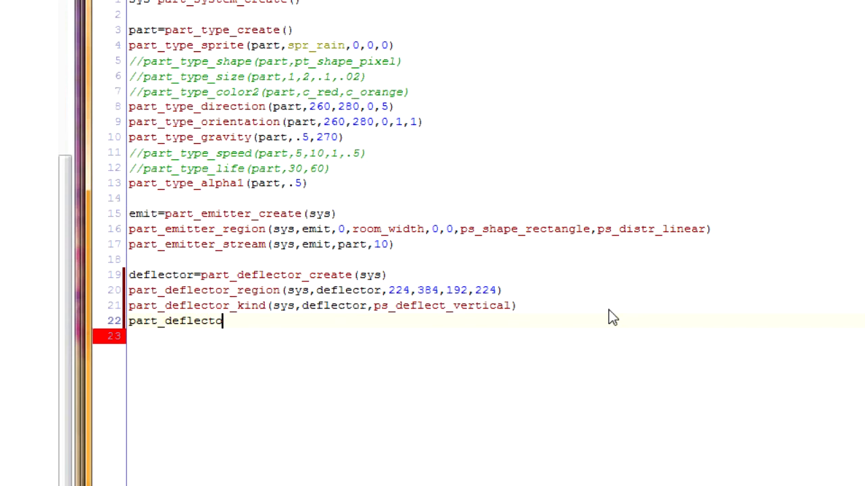
pyautogui.write('r_friction(')
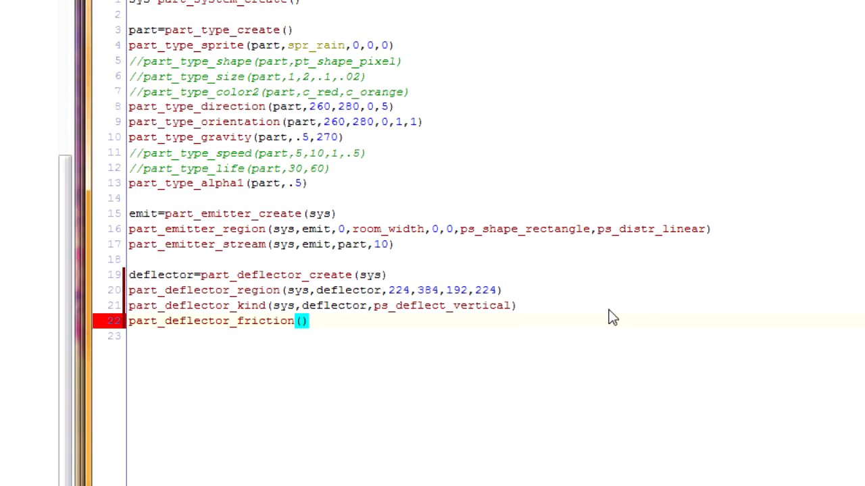
pyautogui.write('sys,')
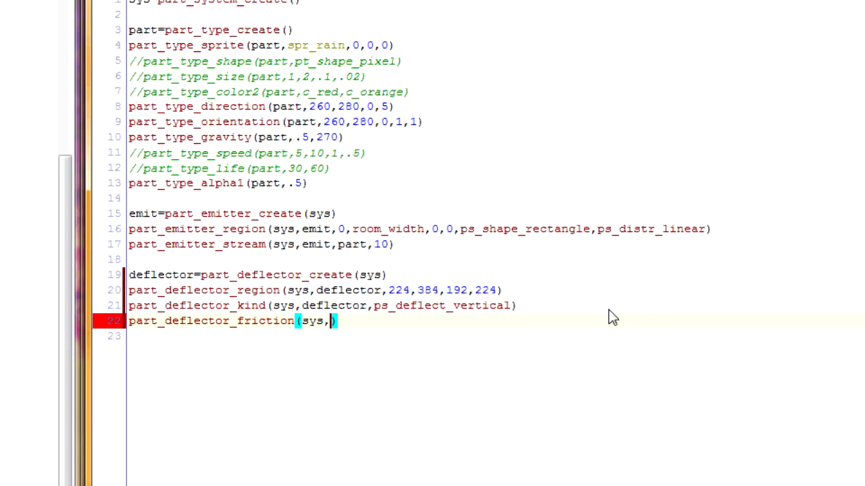
pyautogui.write('deflector')
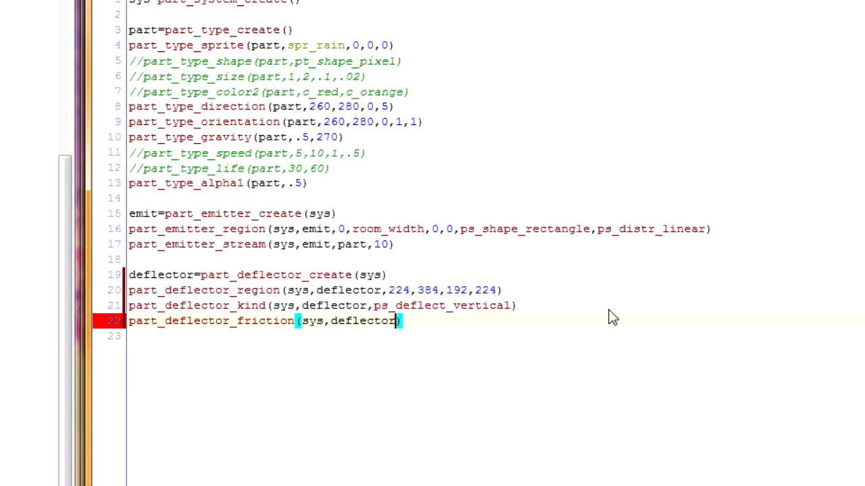
pyautogui.write(',5')
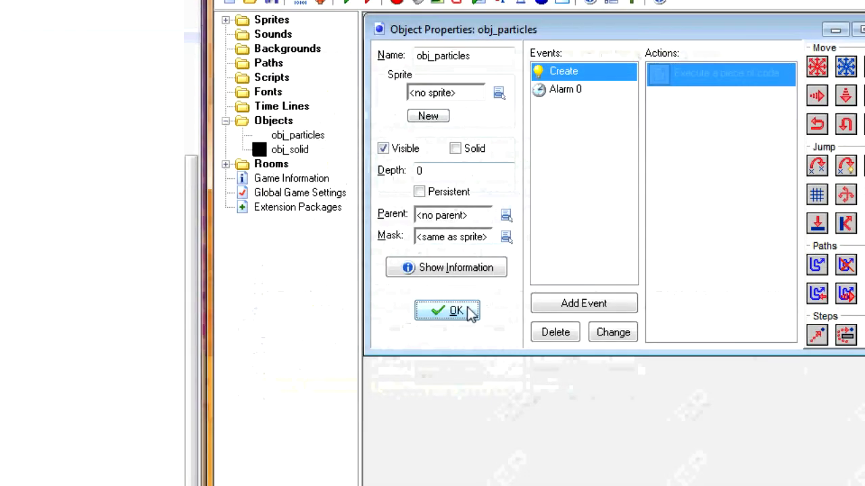
pyautogui.click(456, 310)
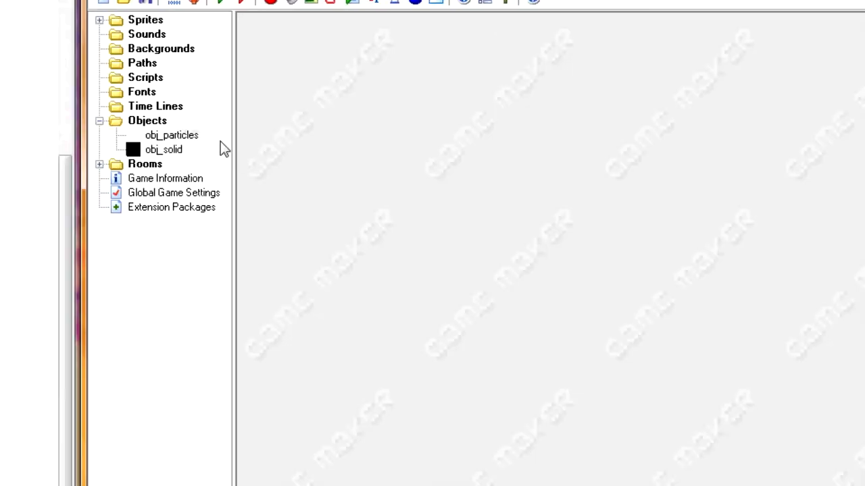
# Step: Reopen the particle system code and delete the four deflector lines
pyautogui.click(145, 164)
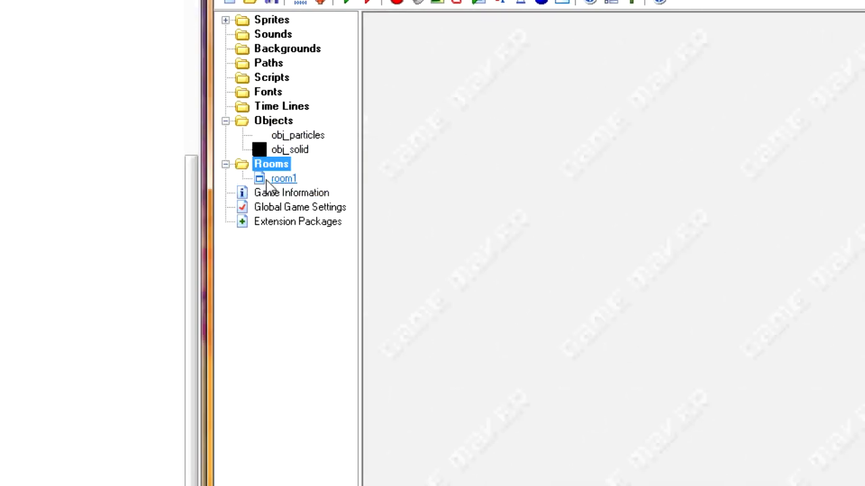
pyautogui.doubleClick(281, 178)
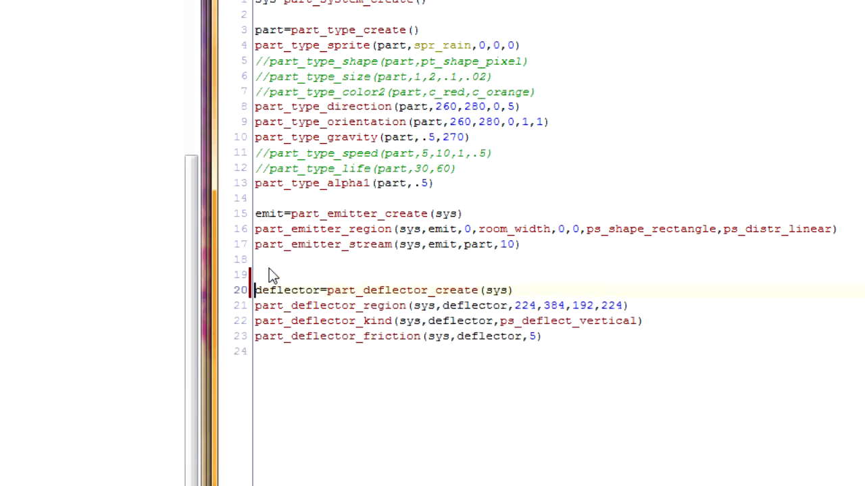
pyautogui.moveTo(255, 275); pyautogui.dragTo(540, 337)
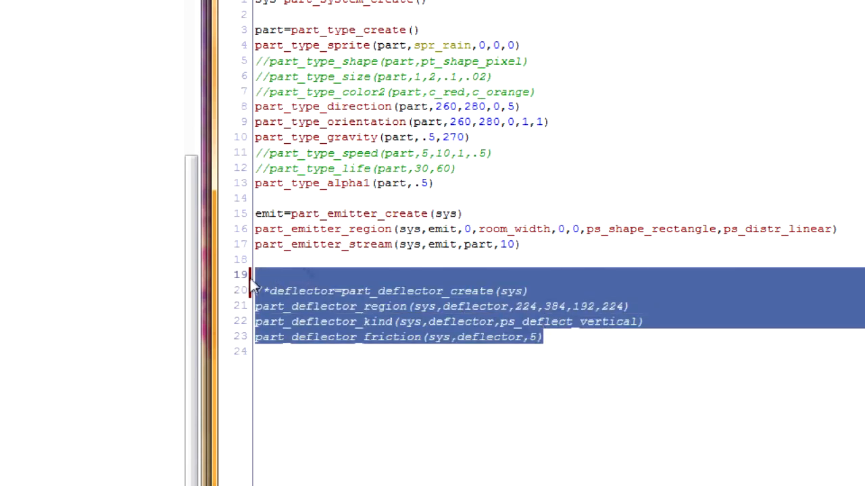
pyautogui.press('Delete')
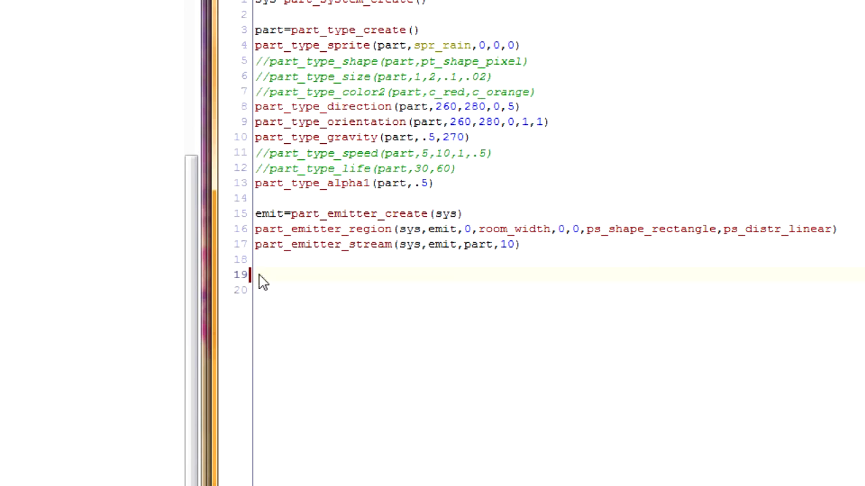
# Step: Create the attractor with attrack=part_attractor_create(sys)
pyautogui.write('attrack')
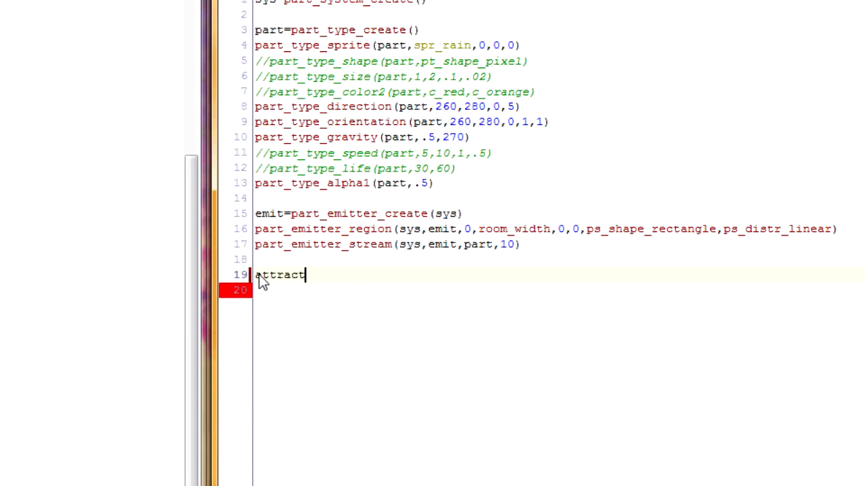
pyautogui.write('=part_')
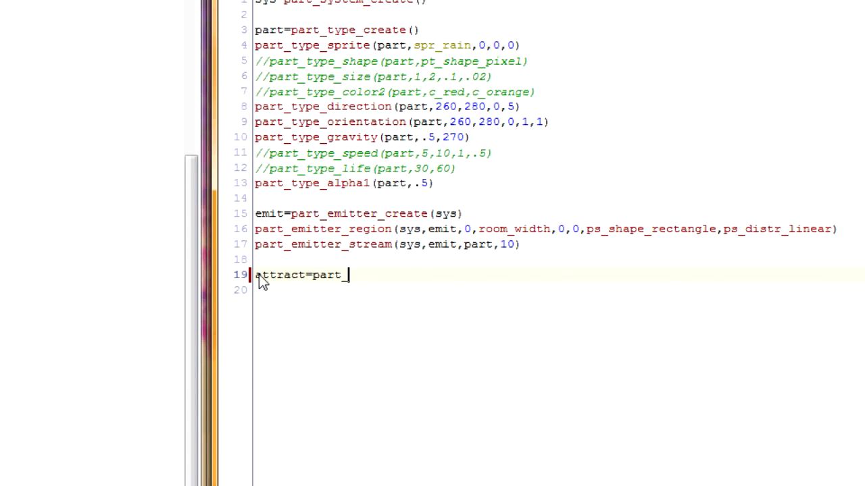
pyautogui.write('attractor_')
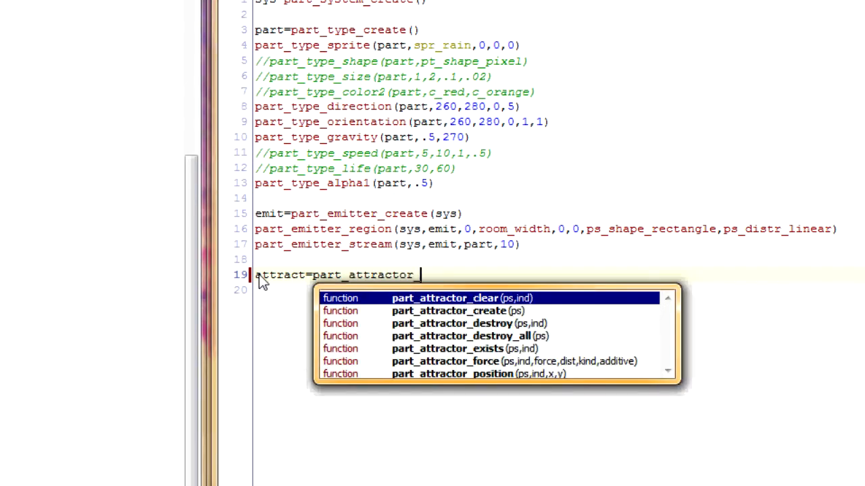
pyautogui.click(450, 311)
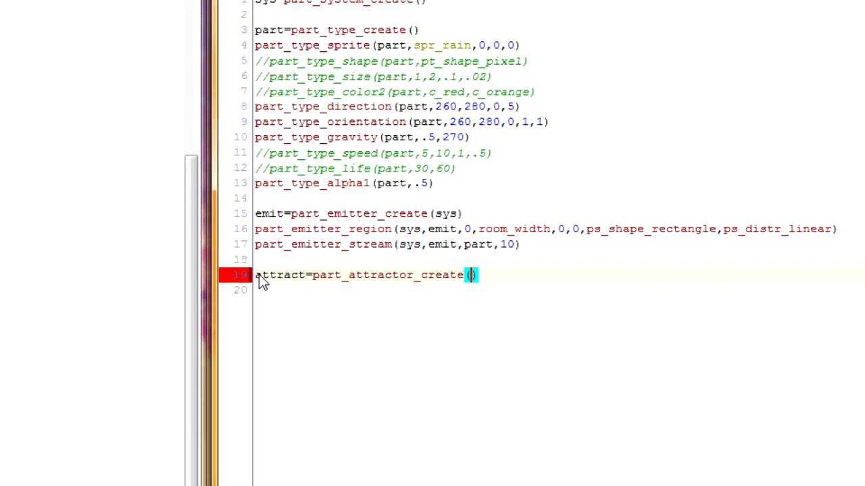
pyautogui.write('sys)')
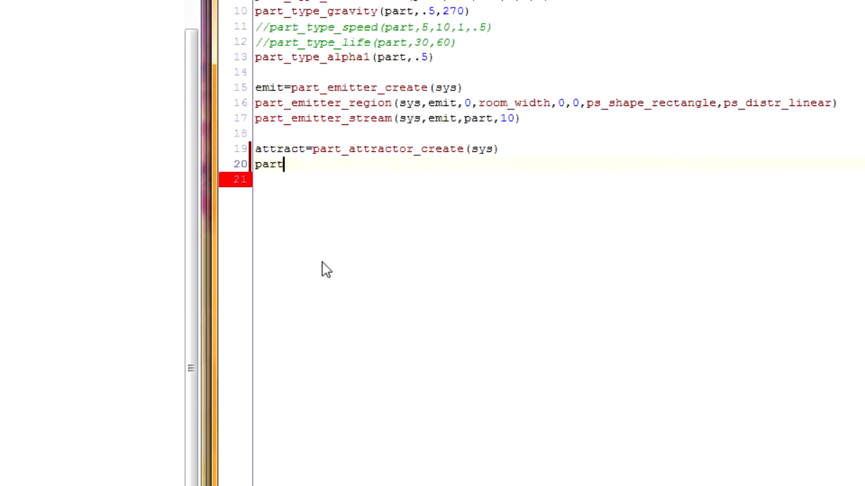
# Step: Position the attractor at room_width/2, room_height/2 with part_attractor_position and begin the next line
pyautogui.write('_a')
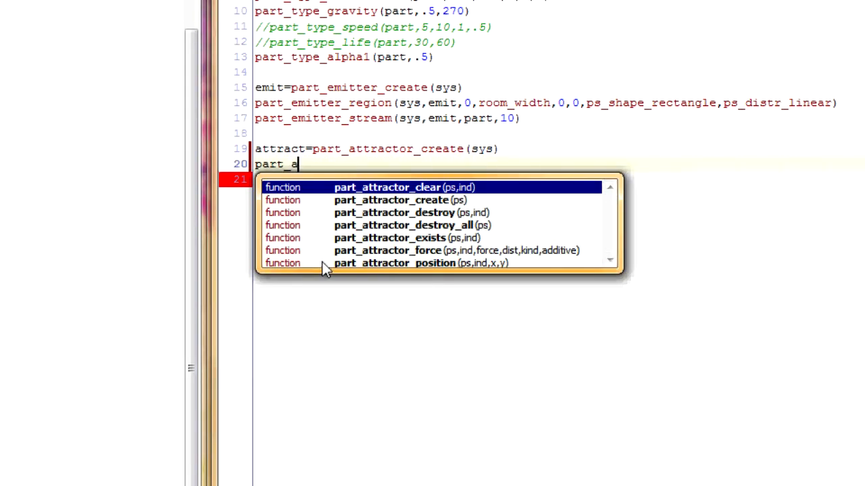
pyautogui.write('ttractor')
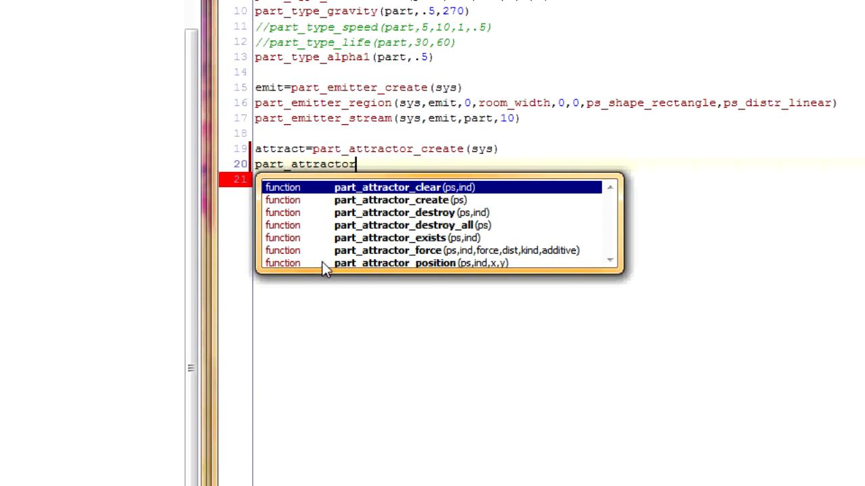
pyautogui.write('_position()')
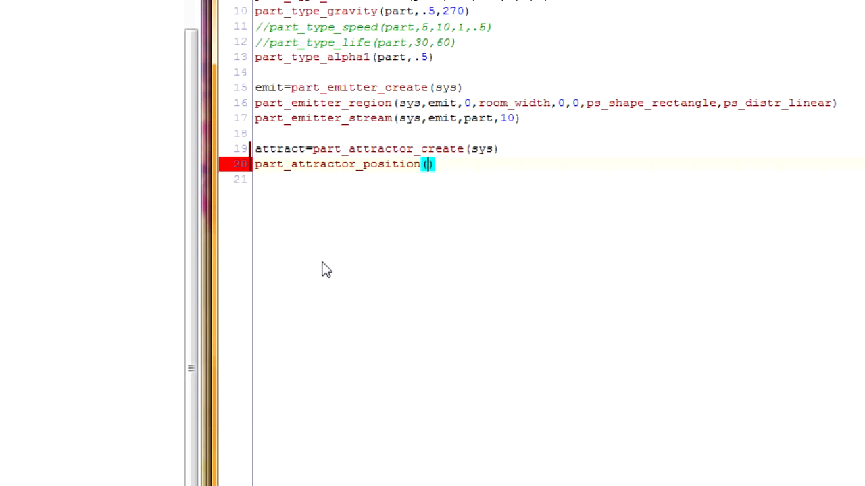
pyautogui.write('sys,')
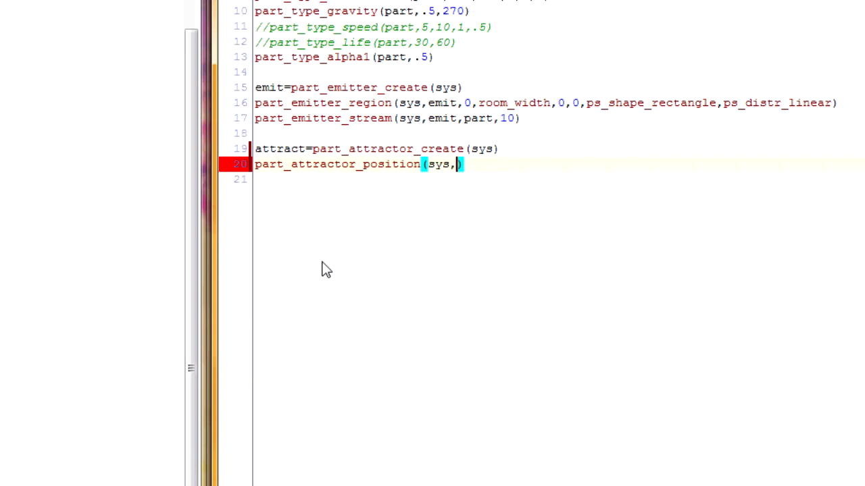
pyautogui.write('attract,')
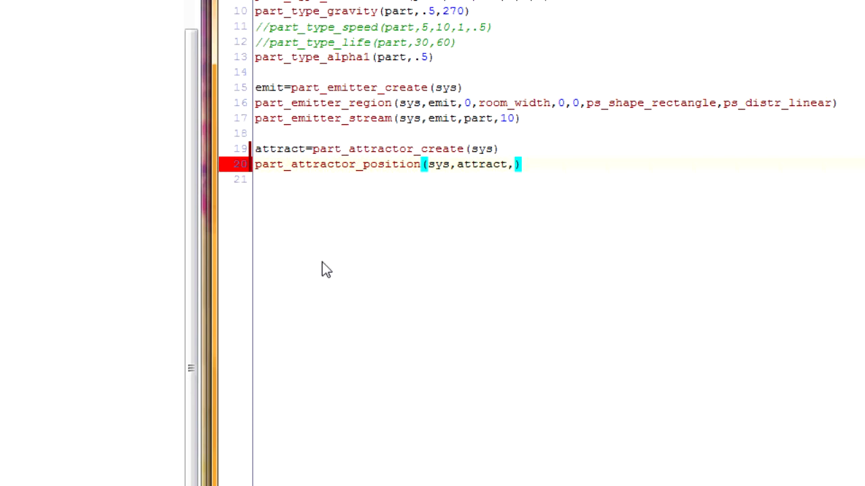
pyautogui.write('room')
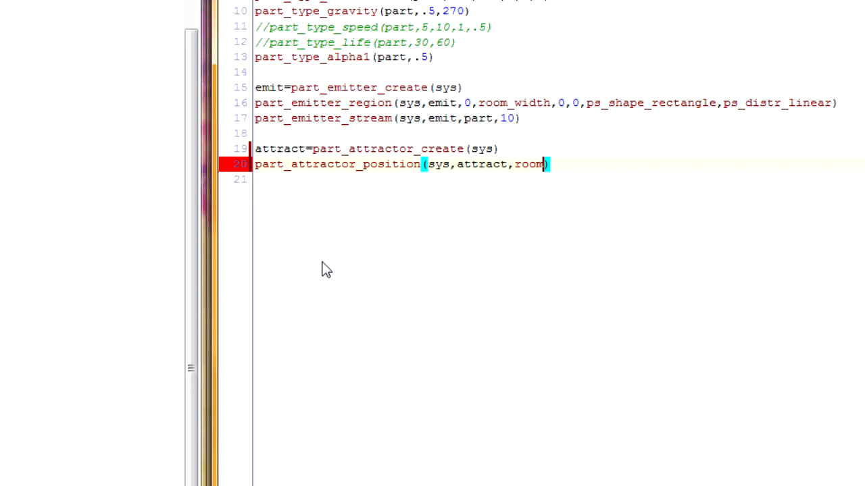
pyautogui.write('_width/2')
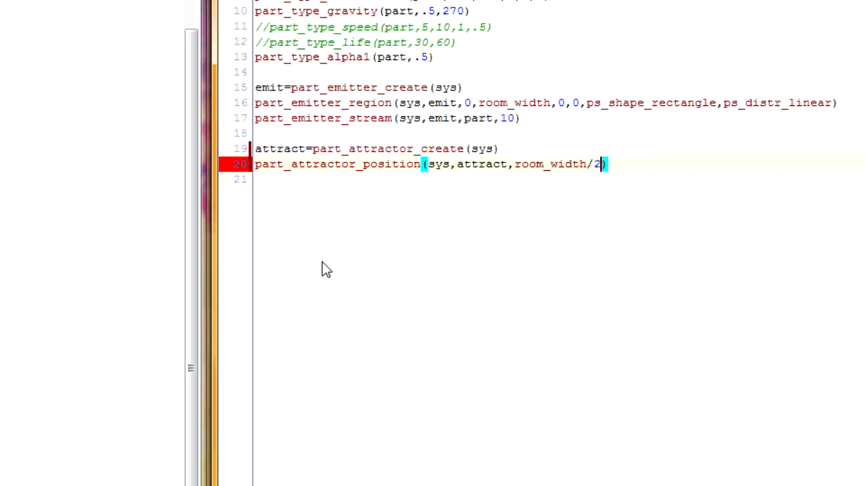
pyautogui.write(',room_')
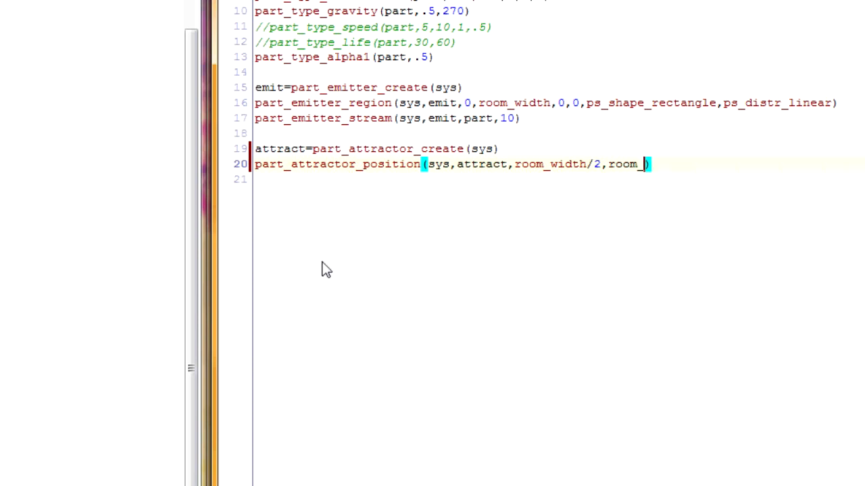
pyautogui.write('height/2')
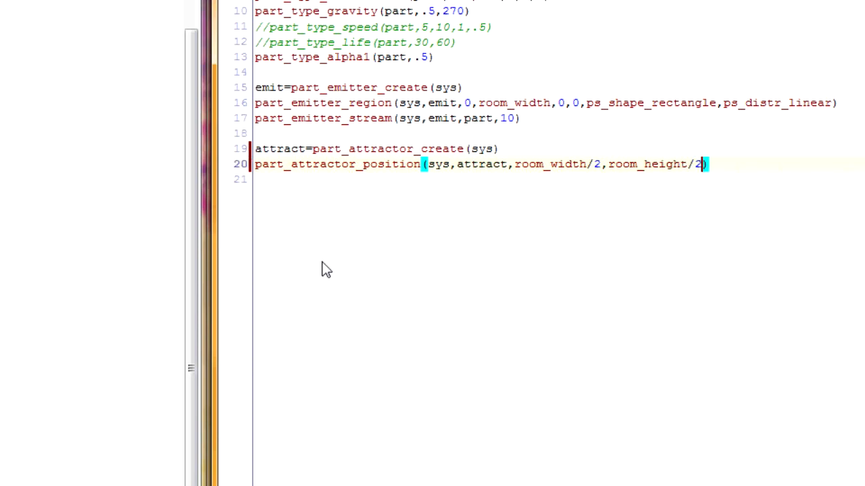
pyautogui.write('part')
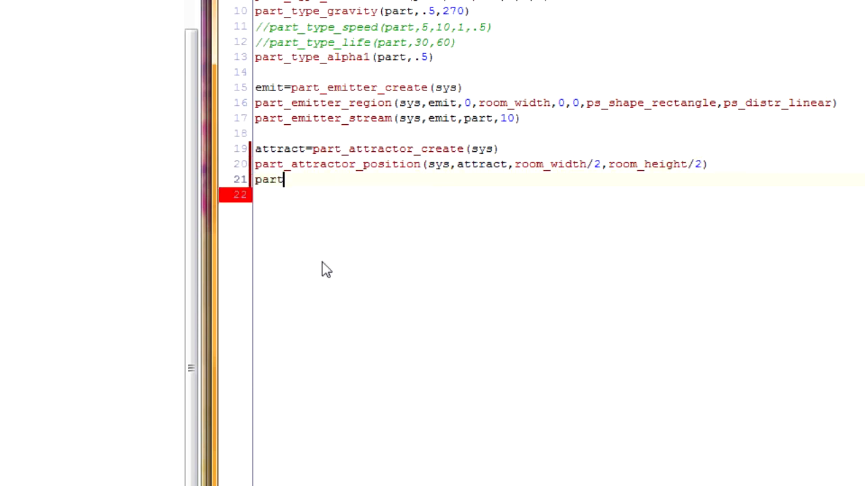
# Step: Write part_attractor_force(sys,attract,5, with strength 5
pyautogui.write('_')
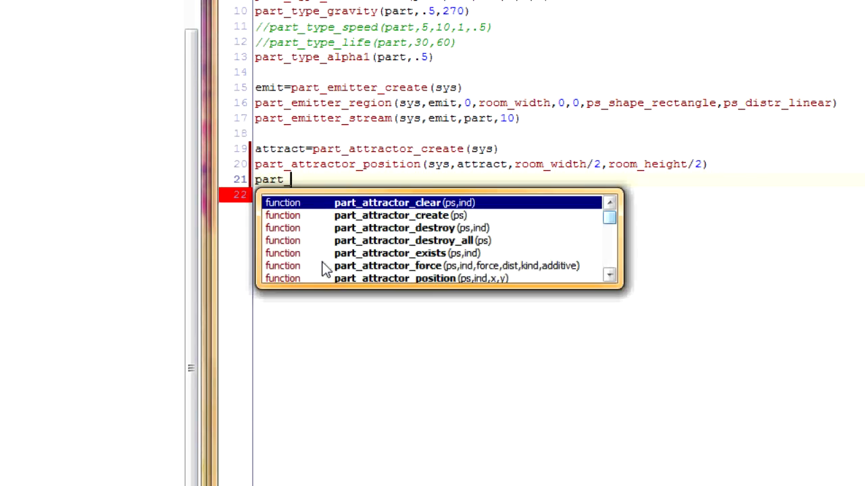
pyautogui.write('_attractor_force')
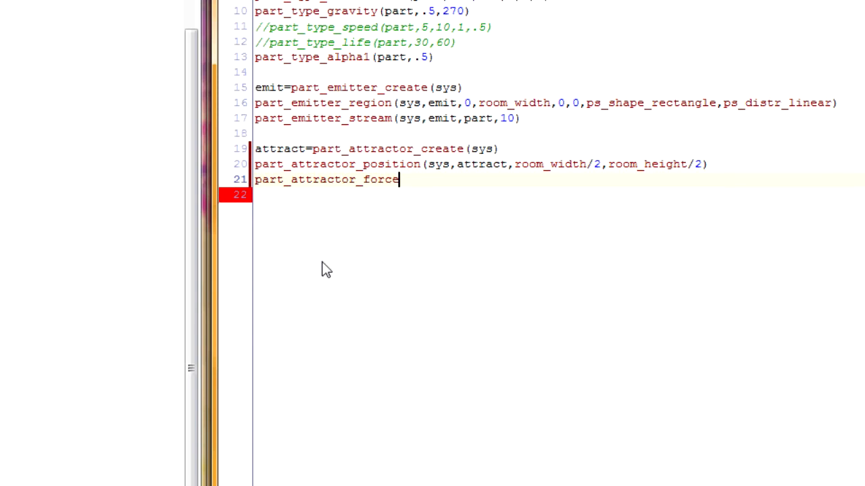
pyautogui.write('(sys,att)')
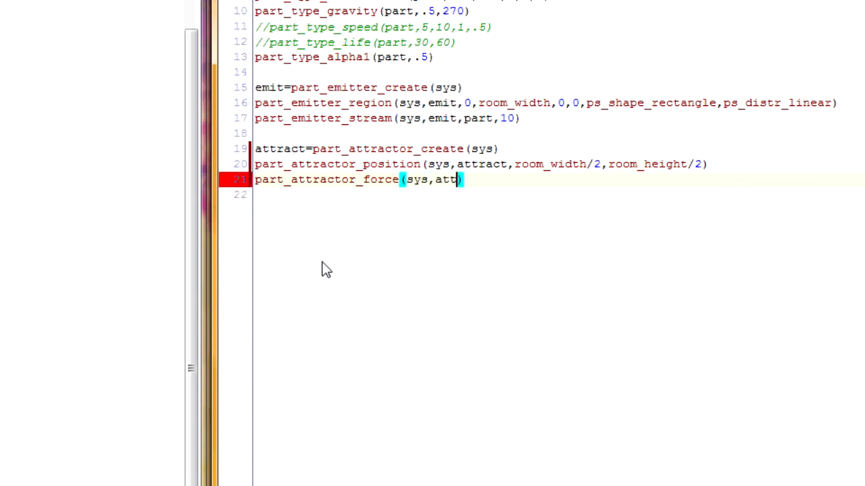
pyautogui.write('ract,')
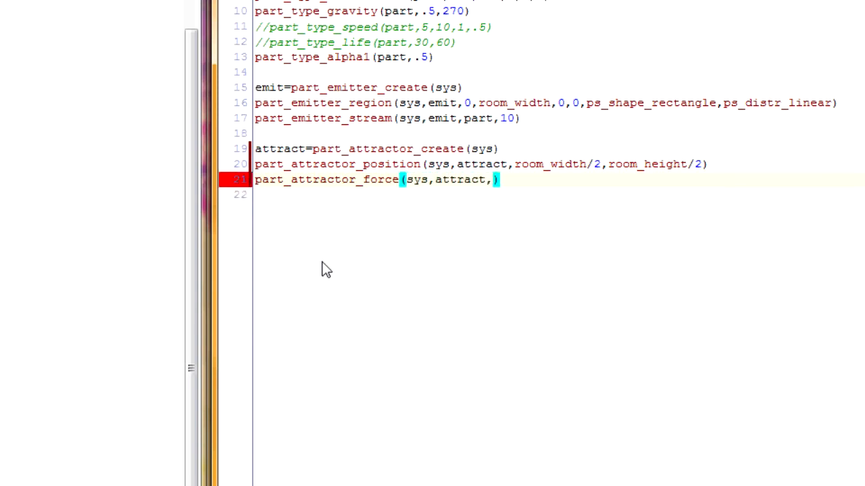
pyautogui.write('5')
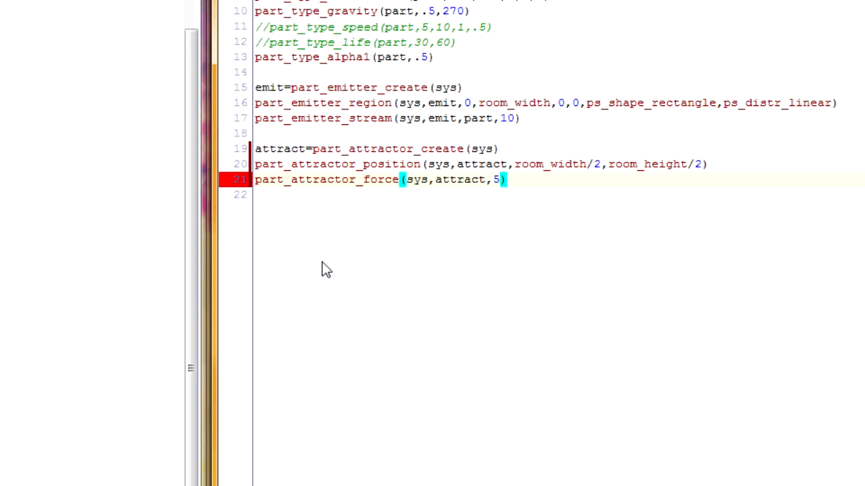
pyautogui.write(',')
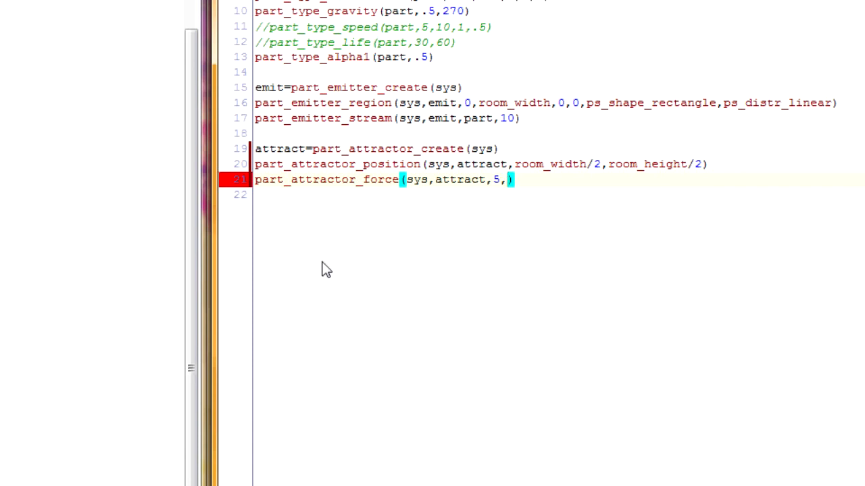
# Step: Settle the attractor's reach distance on 256 and begin the next argument
pyautogui.write('256')
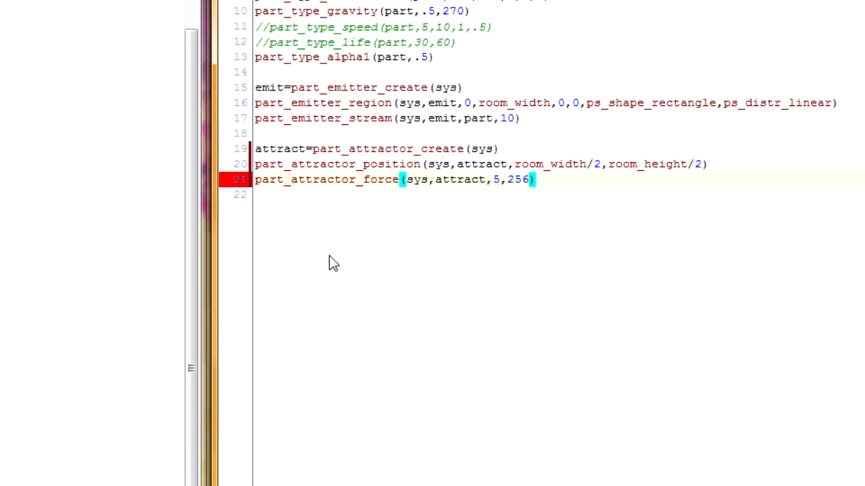
pyautogui.moveTo(504, 193)
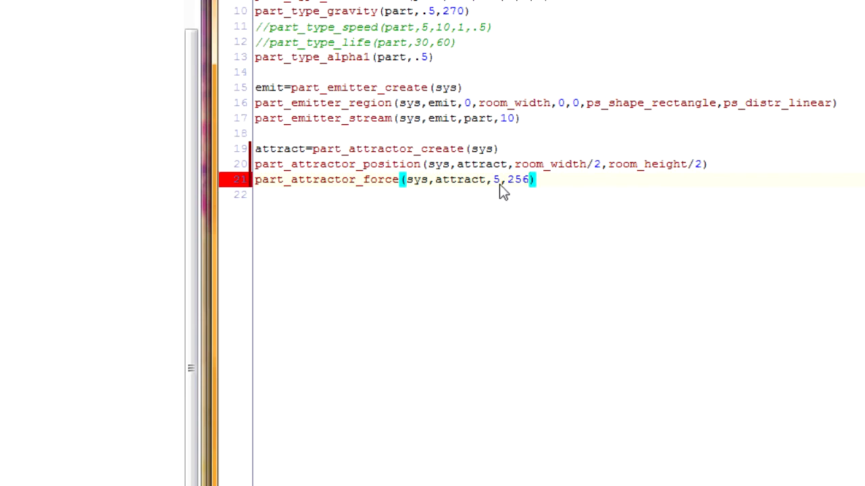
pyautogui.write('16')
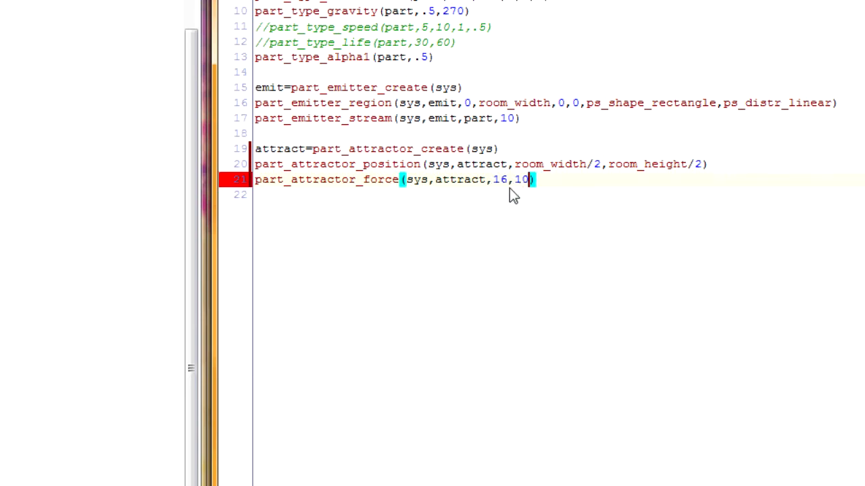
pyautogui.moveTo(525, 193)
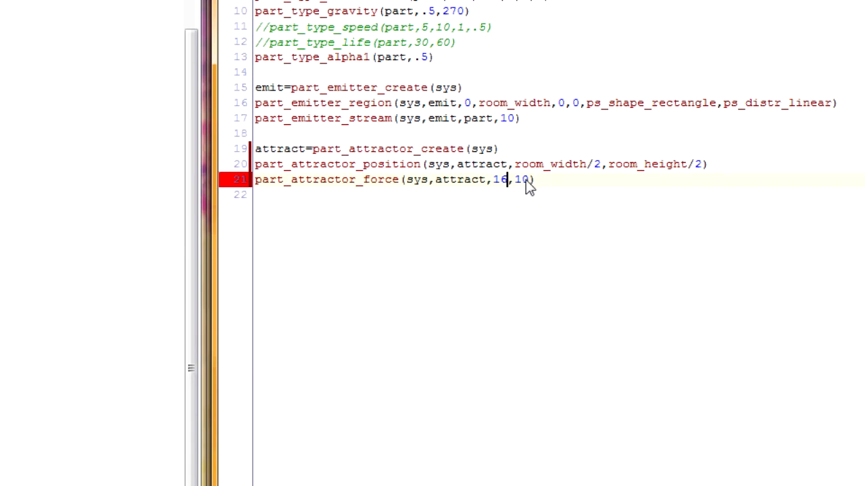
pyautogui.write('256')
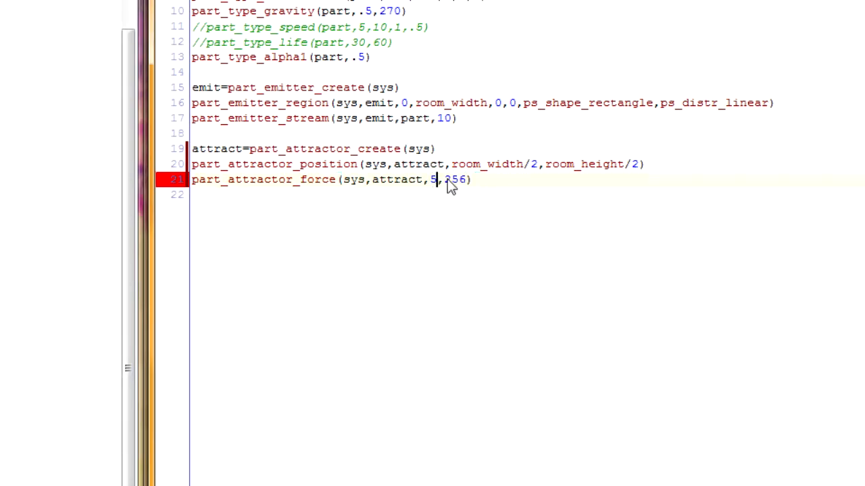
pyautogui.doubleClick(455, 179)
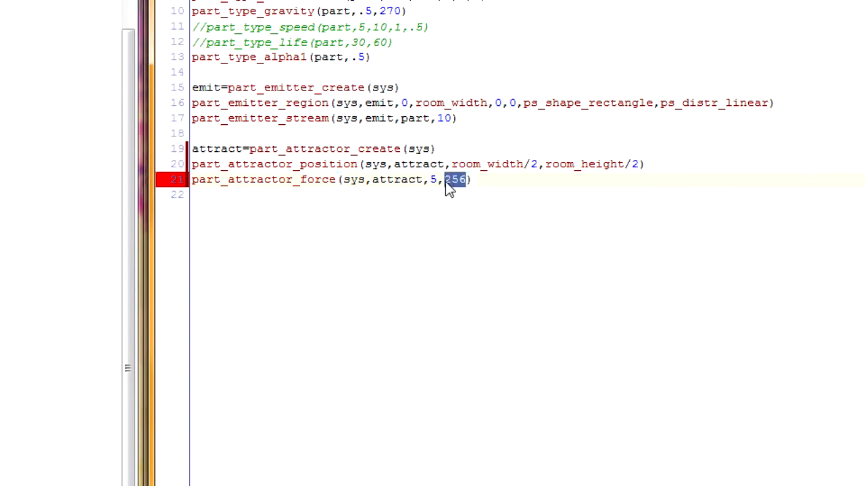
pyautogui.write(',')
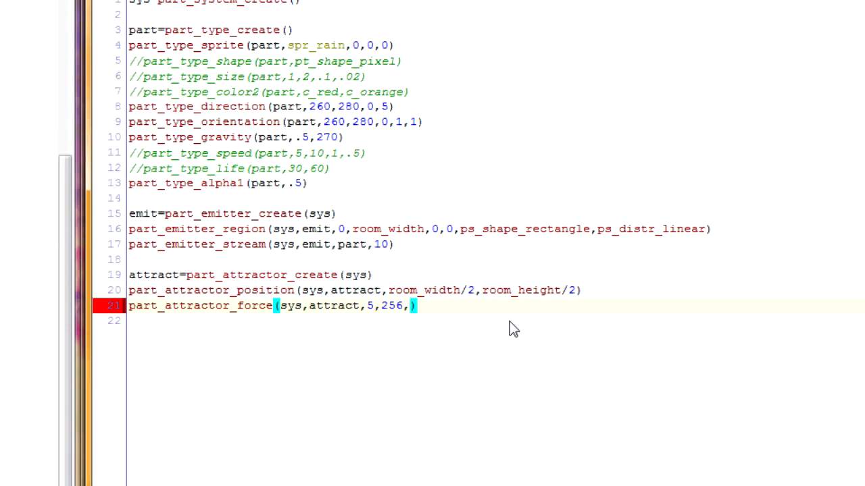
pyautogui.moveTo(405, 310)
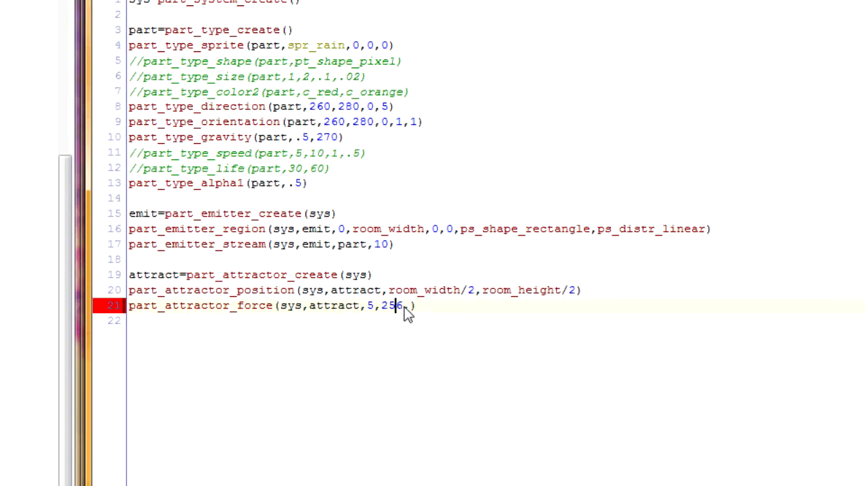
# Step: Complete the force line with ps_force_constant and false as its final arguments
pyautogui.doubleClick(389, 306)
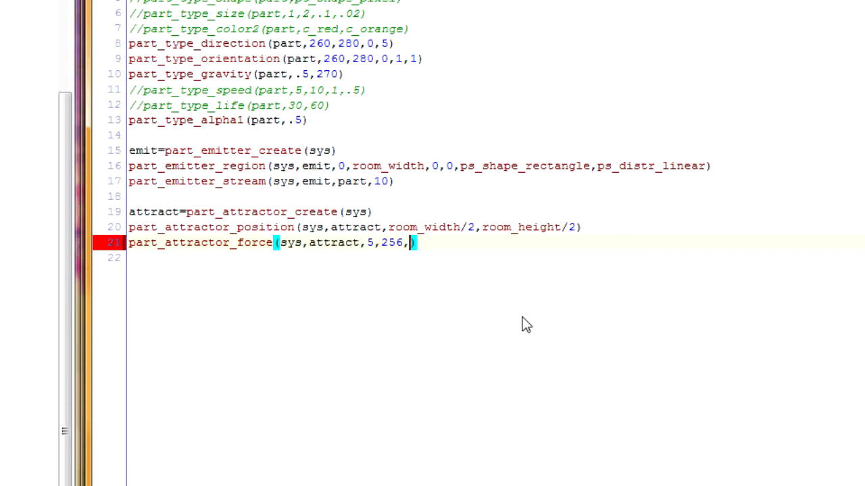
pyautogui.moveTo(416, 277)
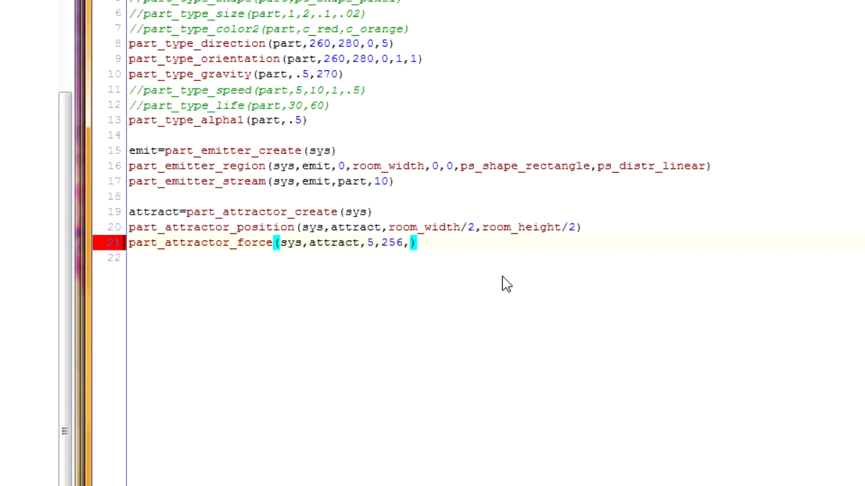
pyautogui.write('ps_co')
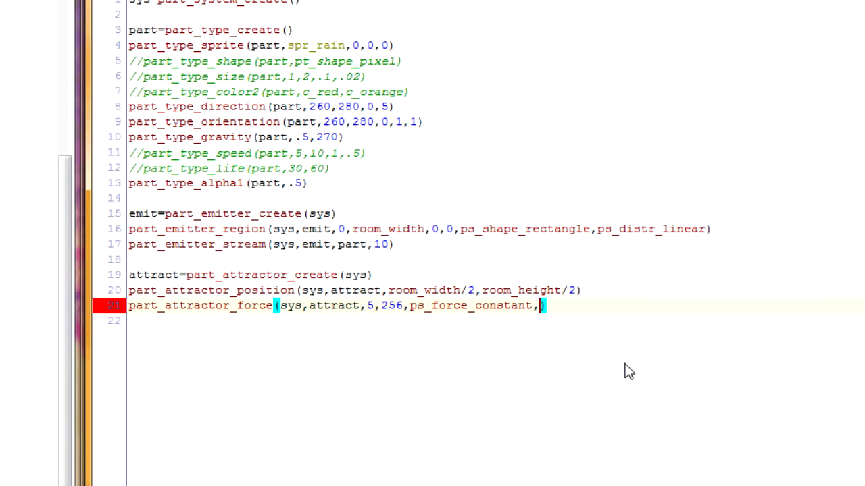
pyautogui.write('false')
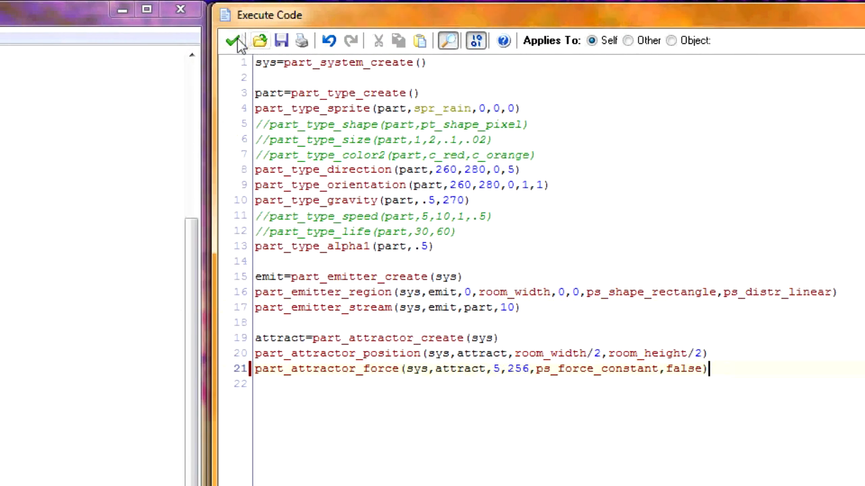
# Step: Save the code, change the attractor force to -5 and run the game to watch the rain
pyautogui.click(233, 41)
pyautogui.write('-')
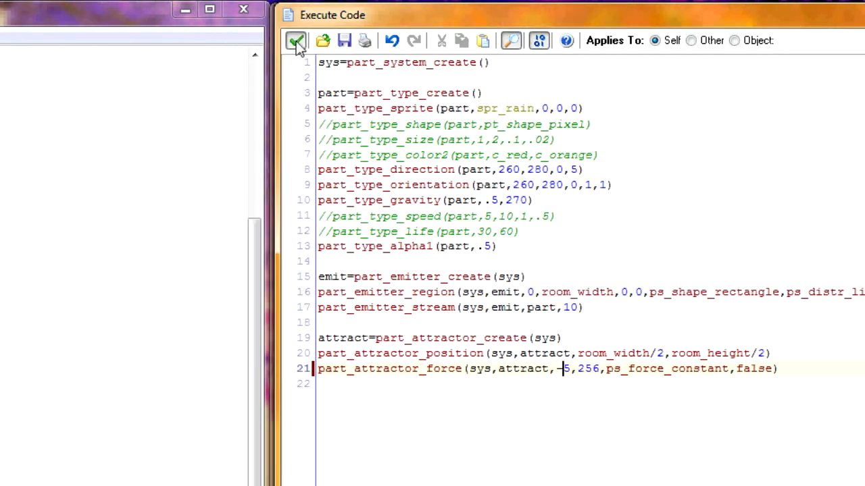
pyautogui.click(296, 40)
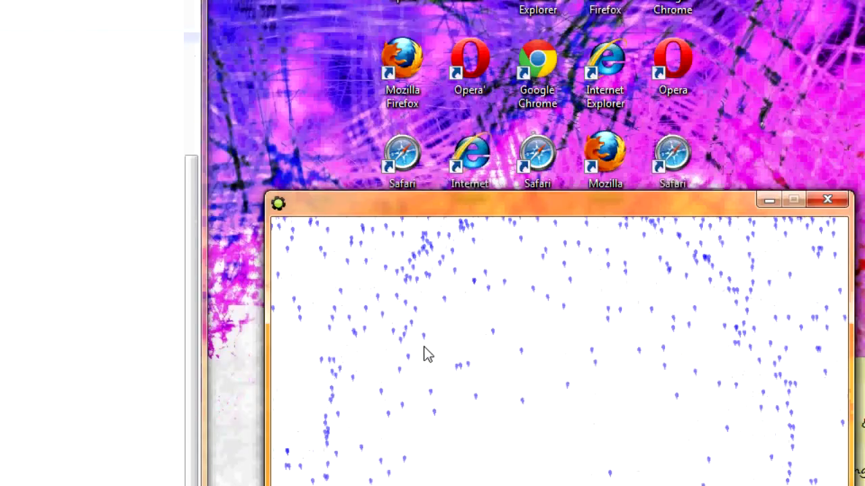